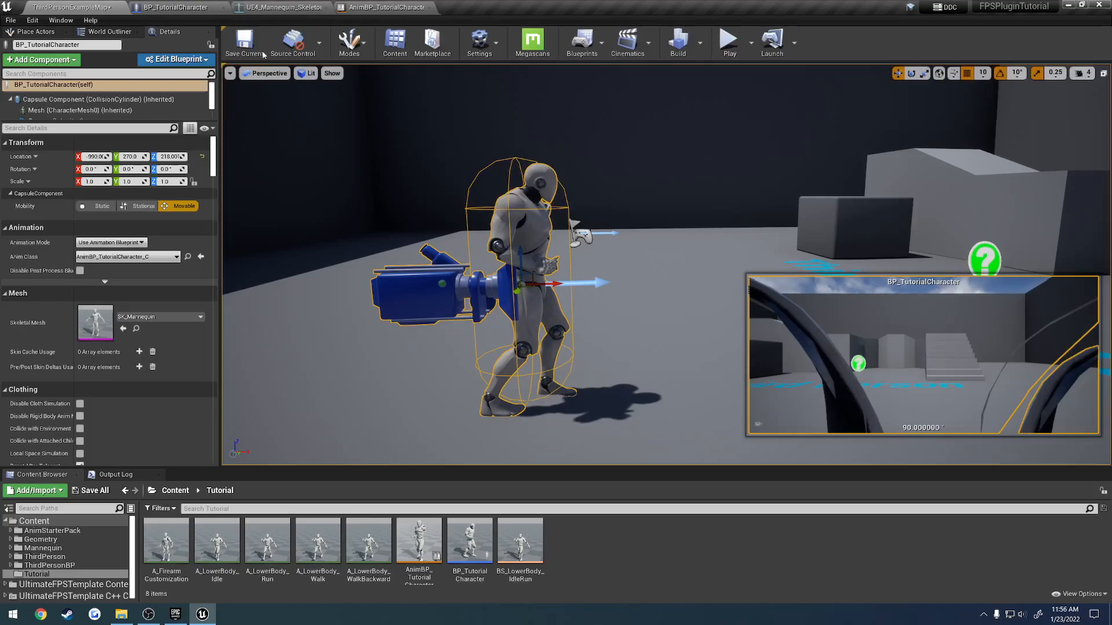
# - Return to the BP_TutorialCharacter event graph with the skeleton and AnimBP editors closed
pyautogui.click(174, 7)
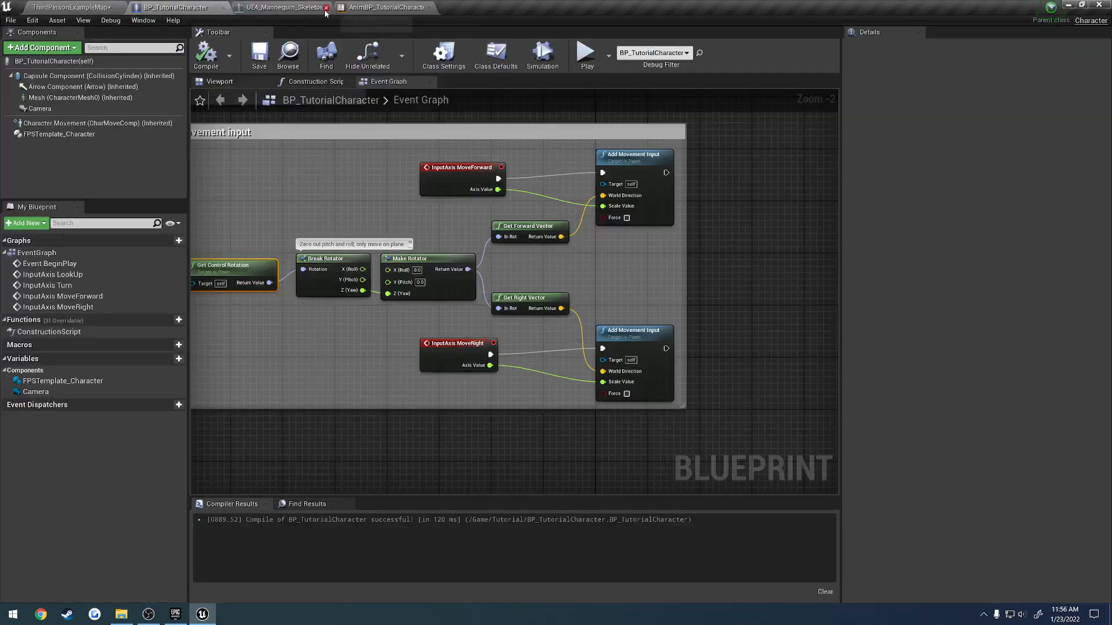
pyautogui.click(326, 7)
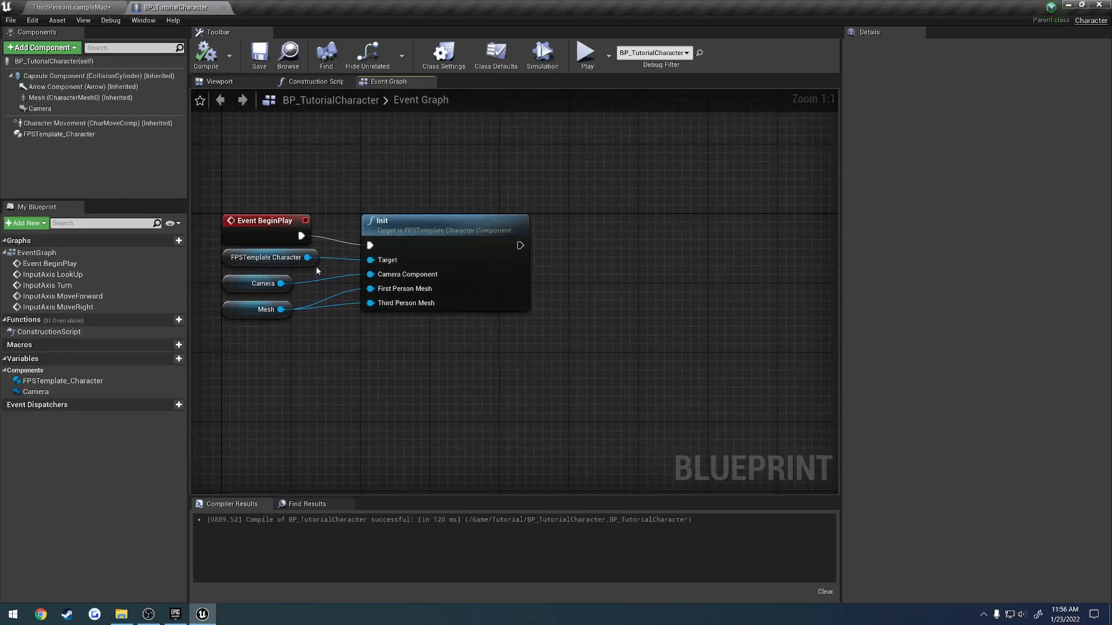
# - Place the FPSTemplate Character component and create an Add Firearm node wired after Init
pyautogui.click(266, 257)
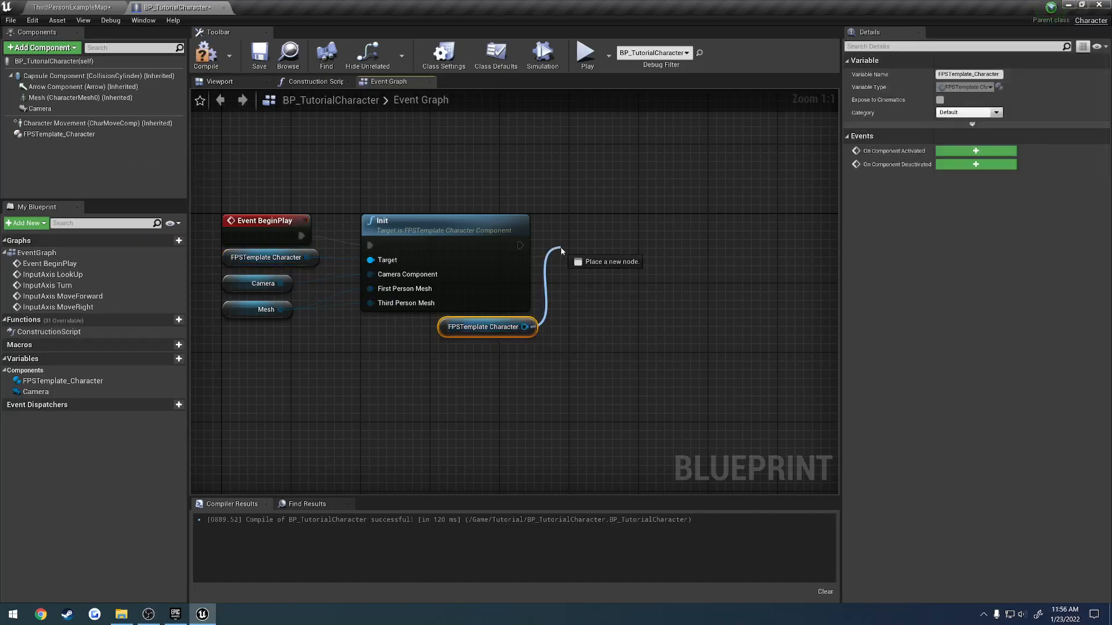
pyautogui.click(560, 254)
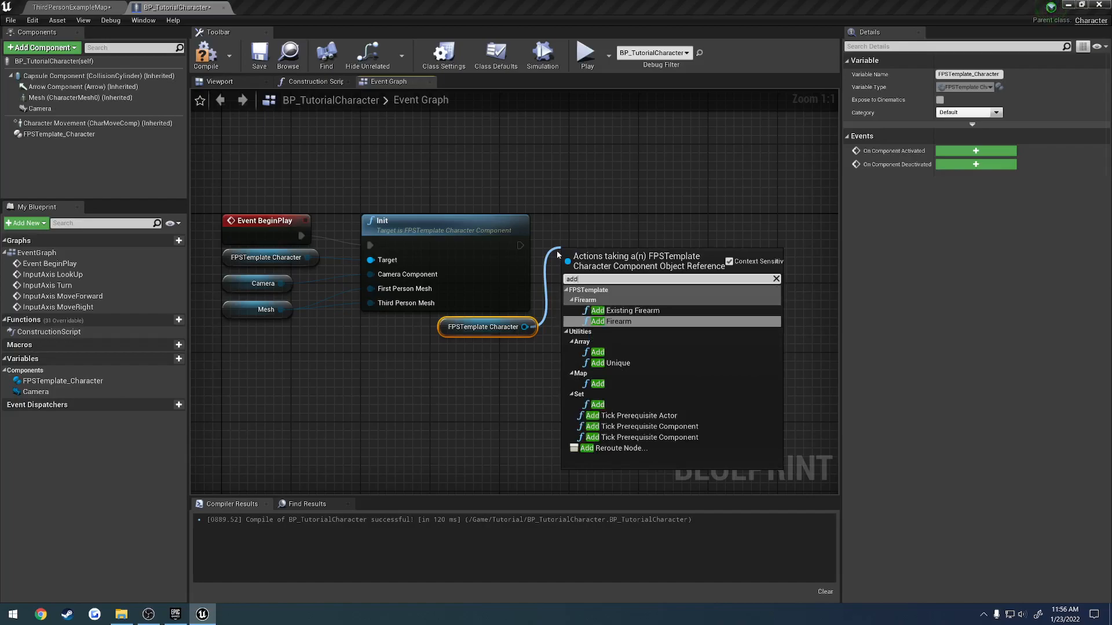
pyautogui.moveTo(626, 311)
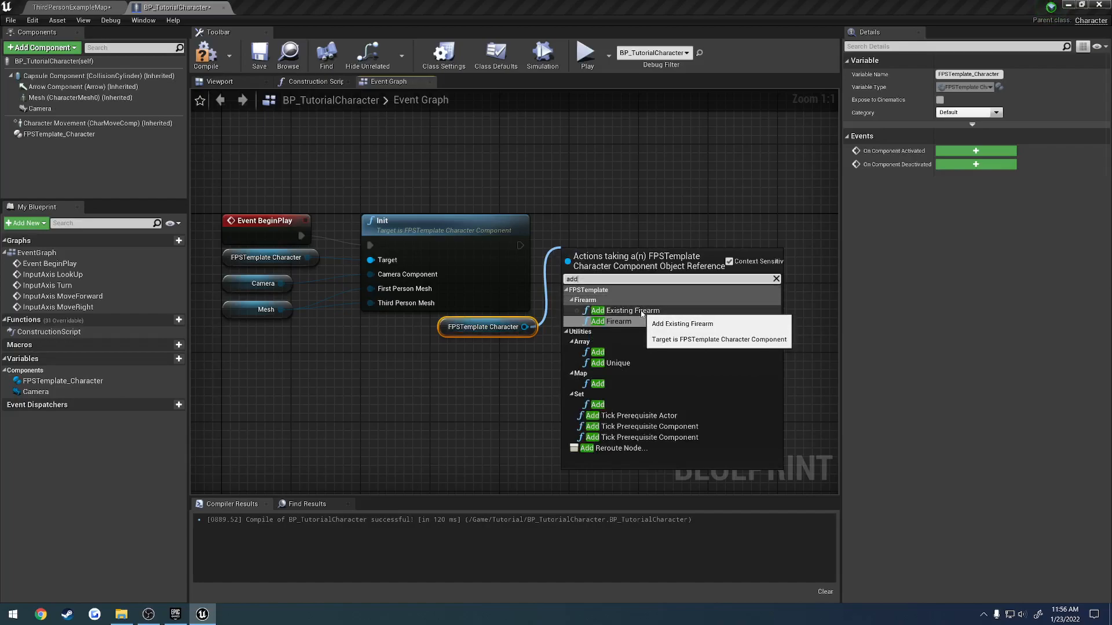
pyautogui.click(617, 321)
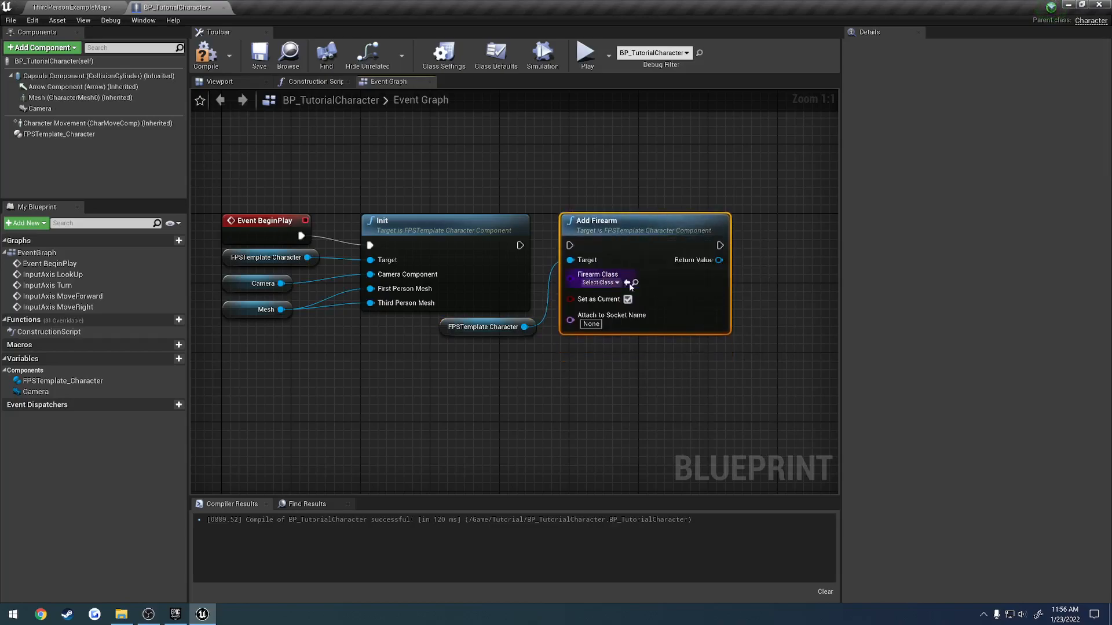
pyautogui.moveTo(659, 352)
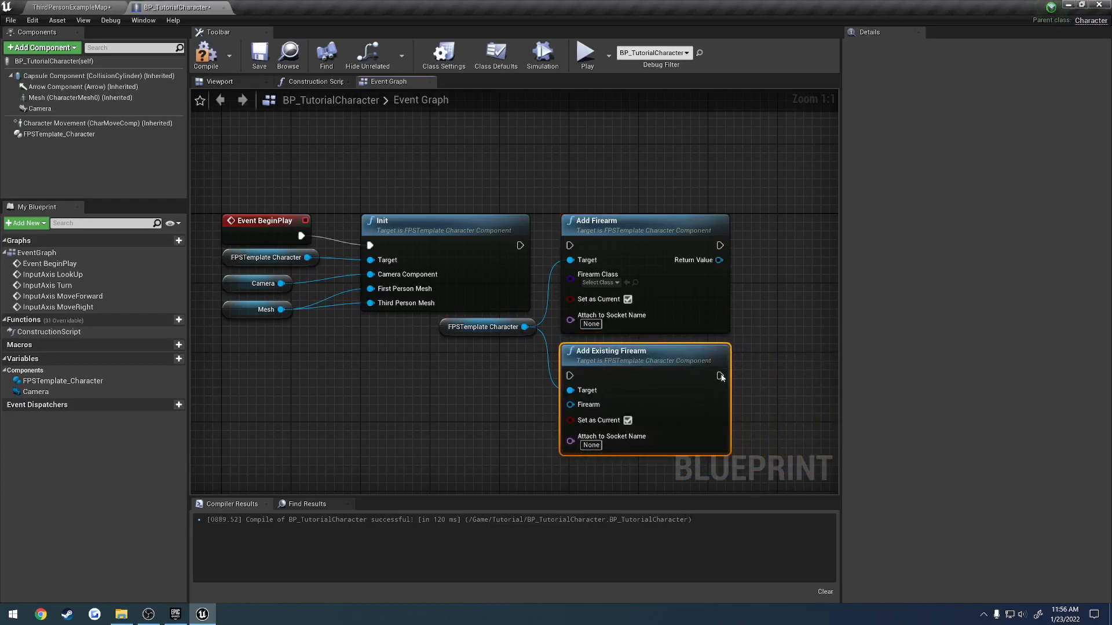
pyautogui.moveTo(787, 399)
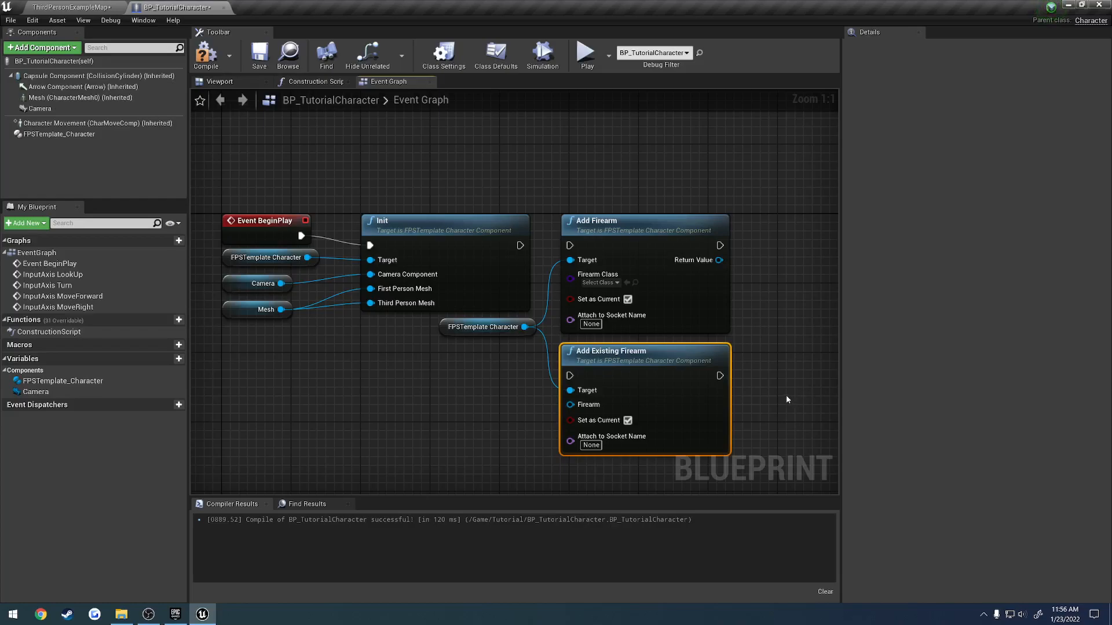
pyautogui.moveTo(665, 387)
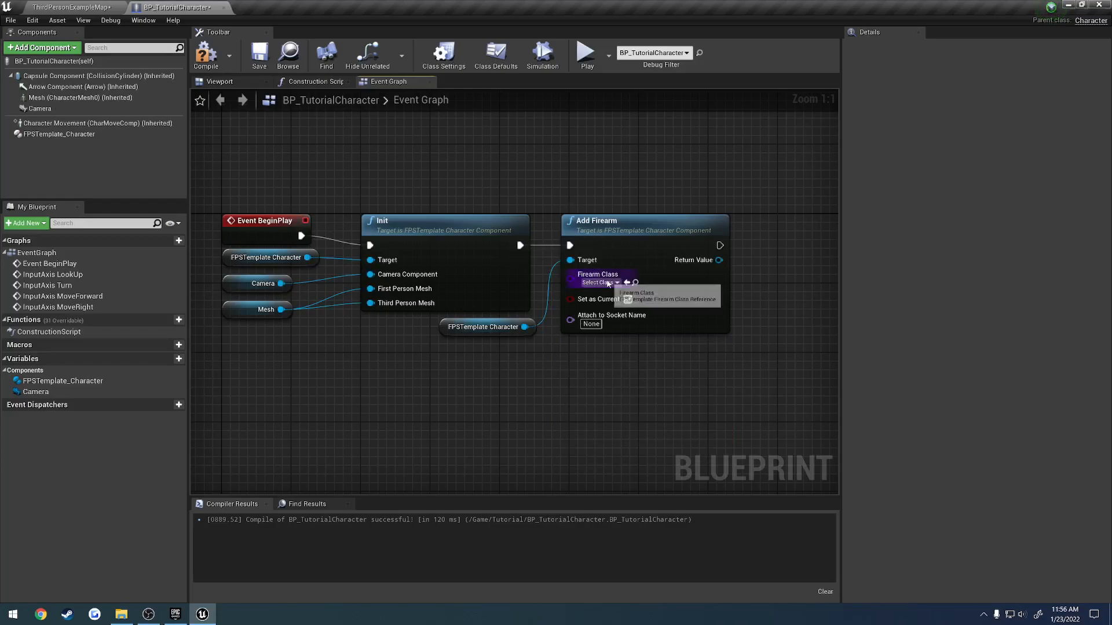
# - Set Add Firearm's Firearm Class to BP_M4 and keep Set as Current checked
pyautogui.click(598, 283)
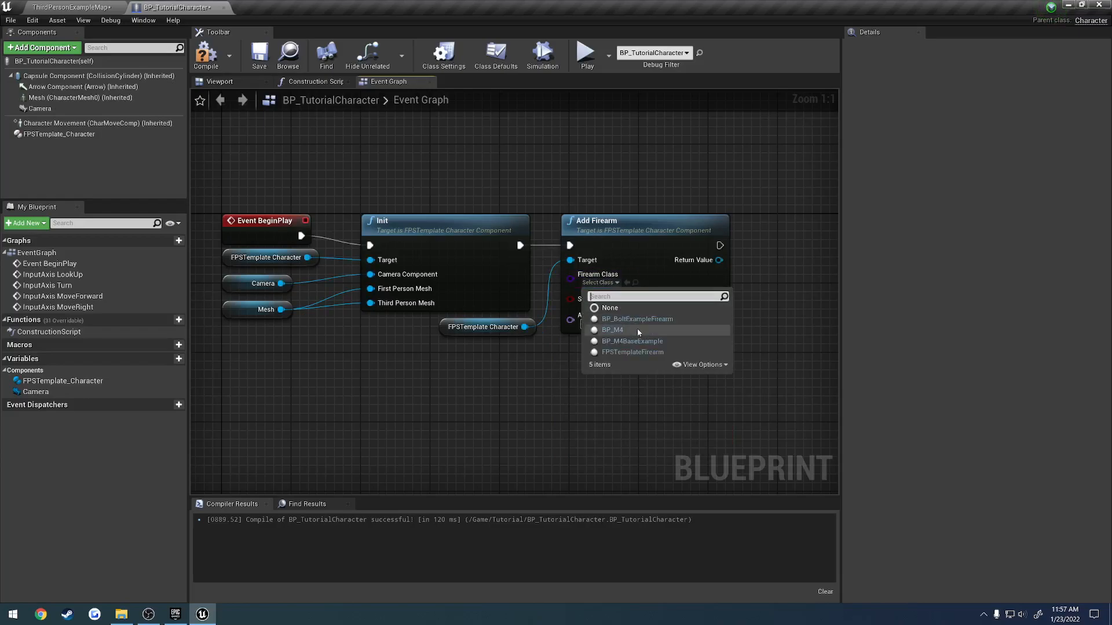
pyautogui.moveTo(625, 333)
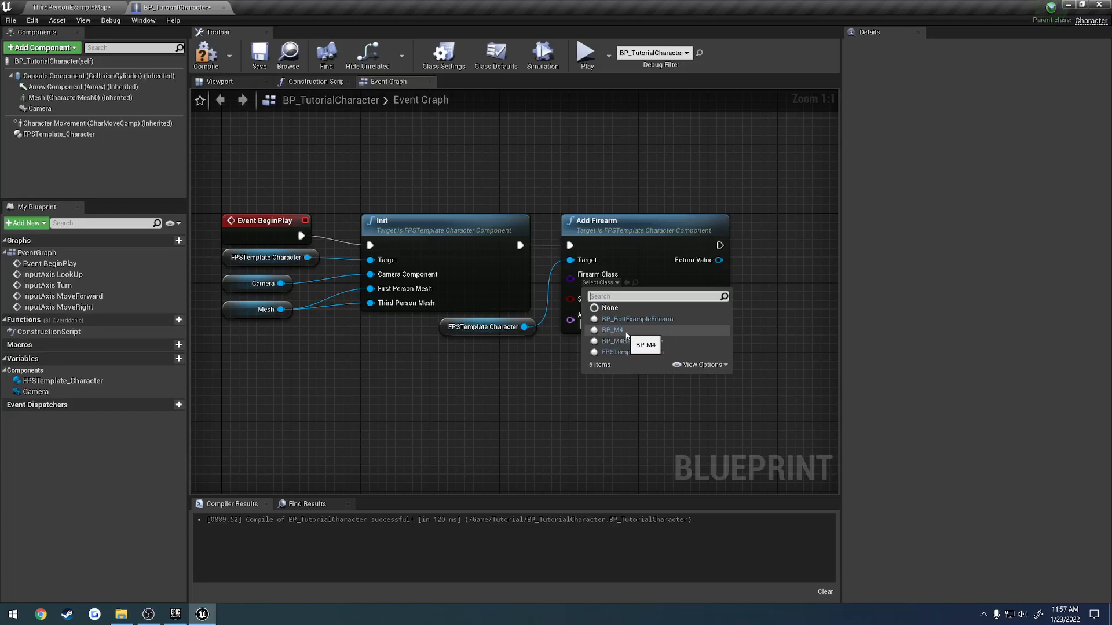
pyautogui.click(611, 330)
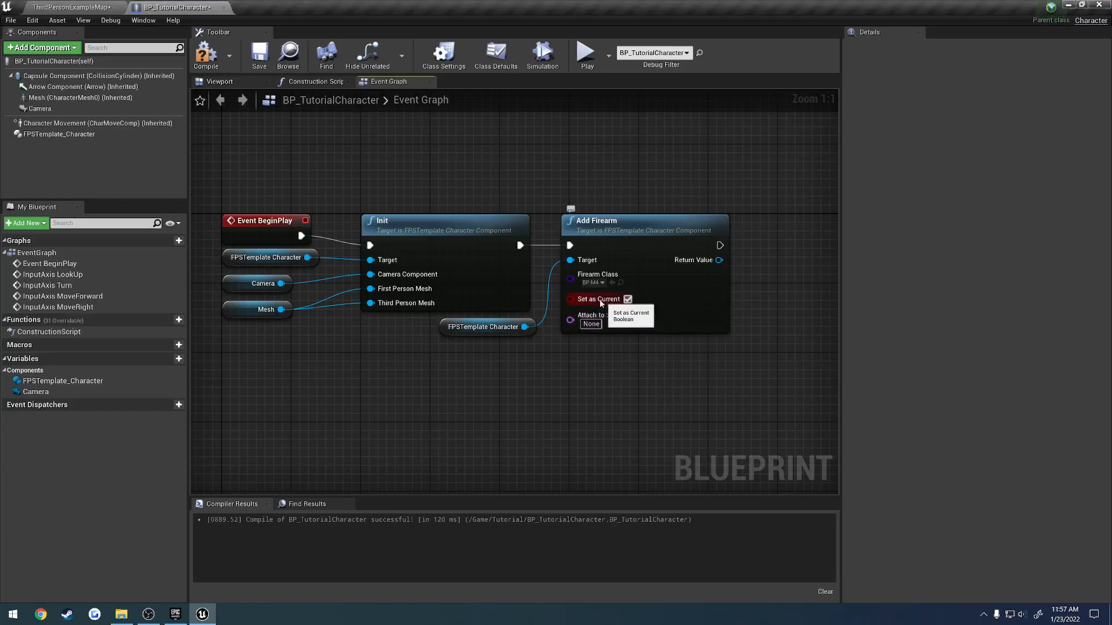
pyautogui.click(626, 299)
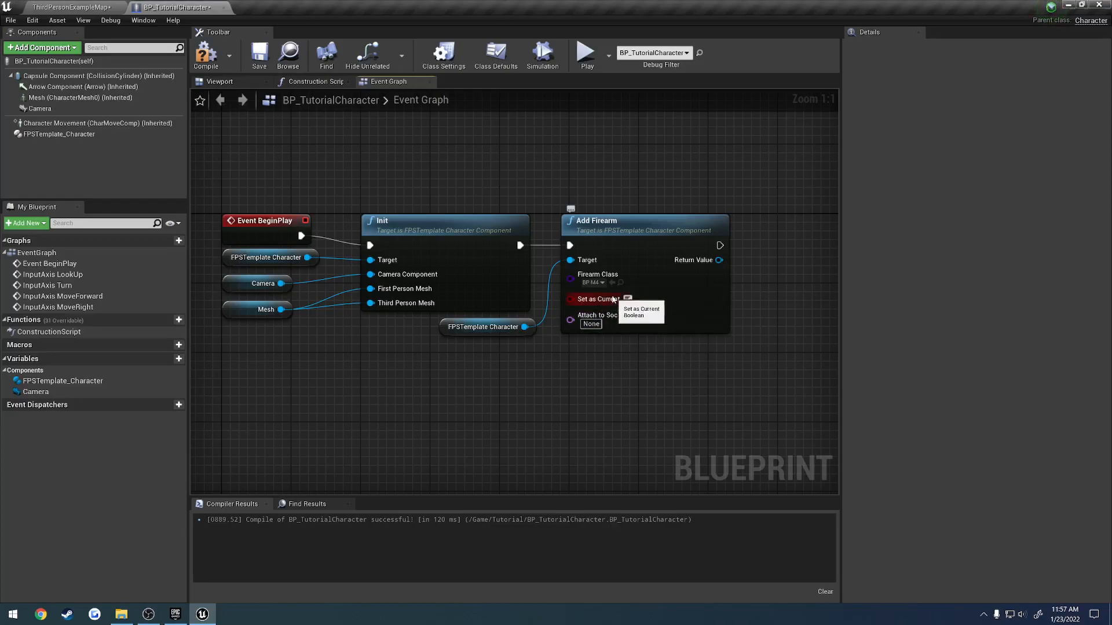
pyautogui.click(626, 298)
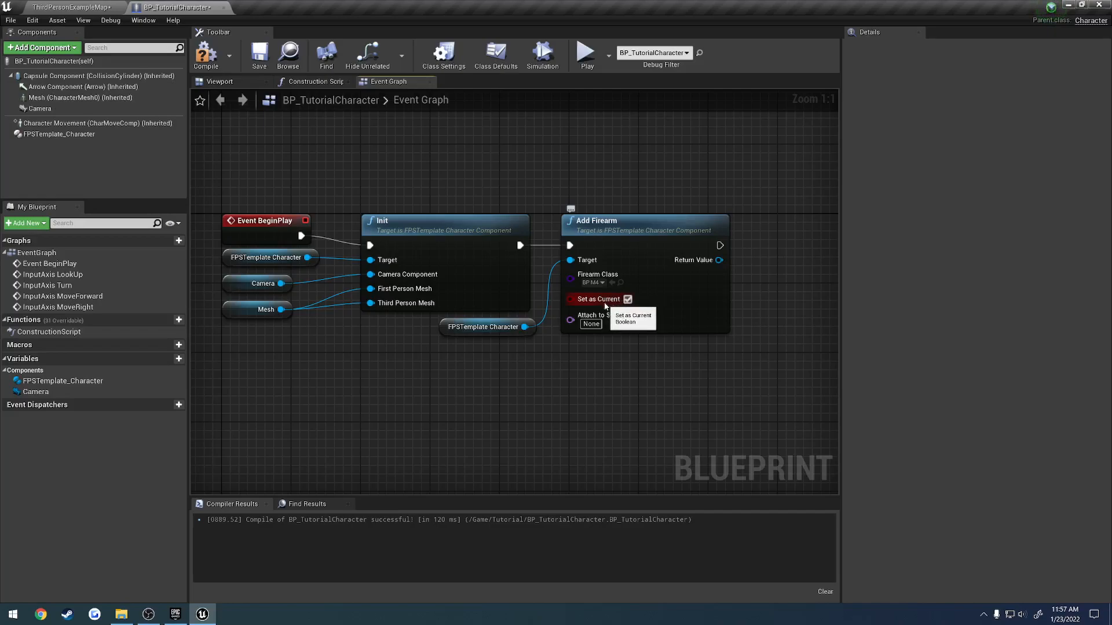
pyautogui.moveTo(437, 266)
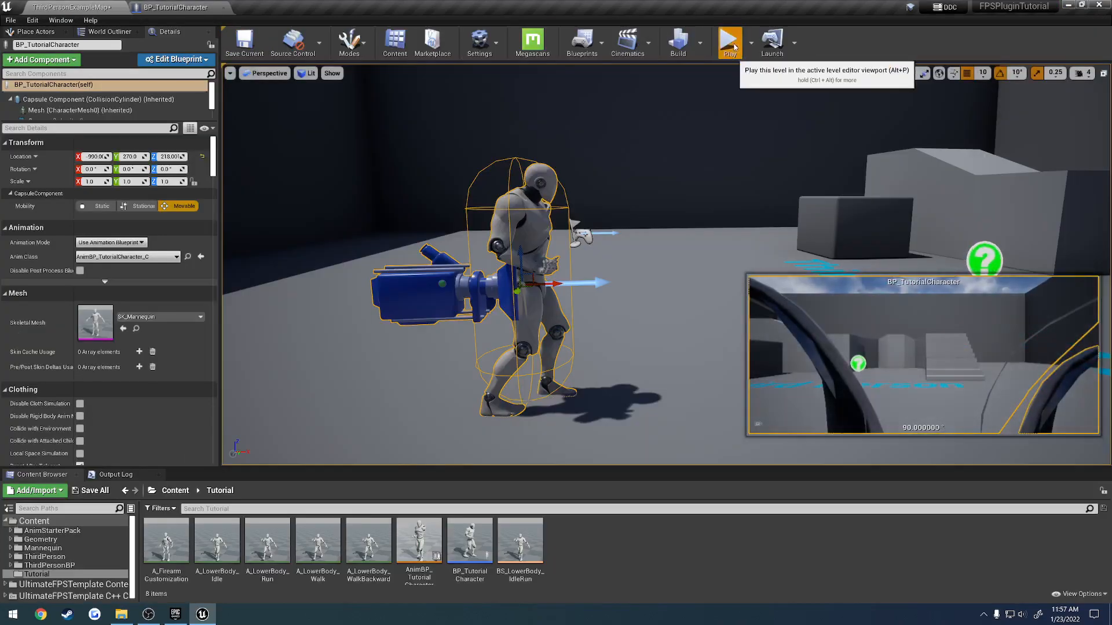
# - Play the level to see the M4 on the floor, then select the FPSTemplate_Character component
pyautogui.click(729, 43)
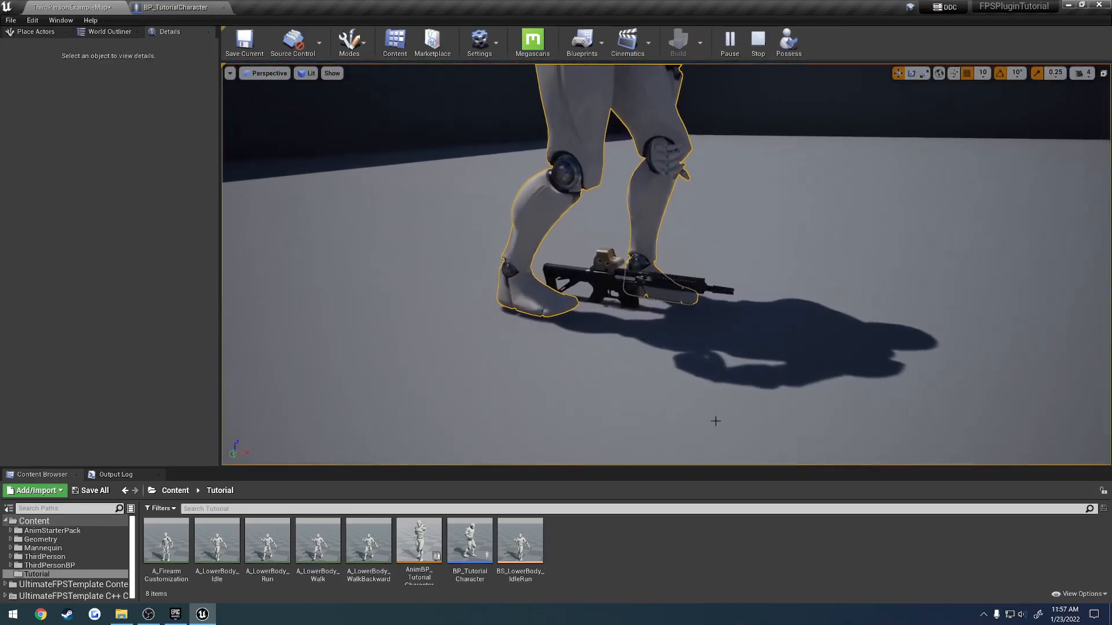
pyautogui.click(179, 7)
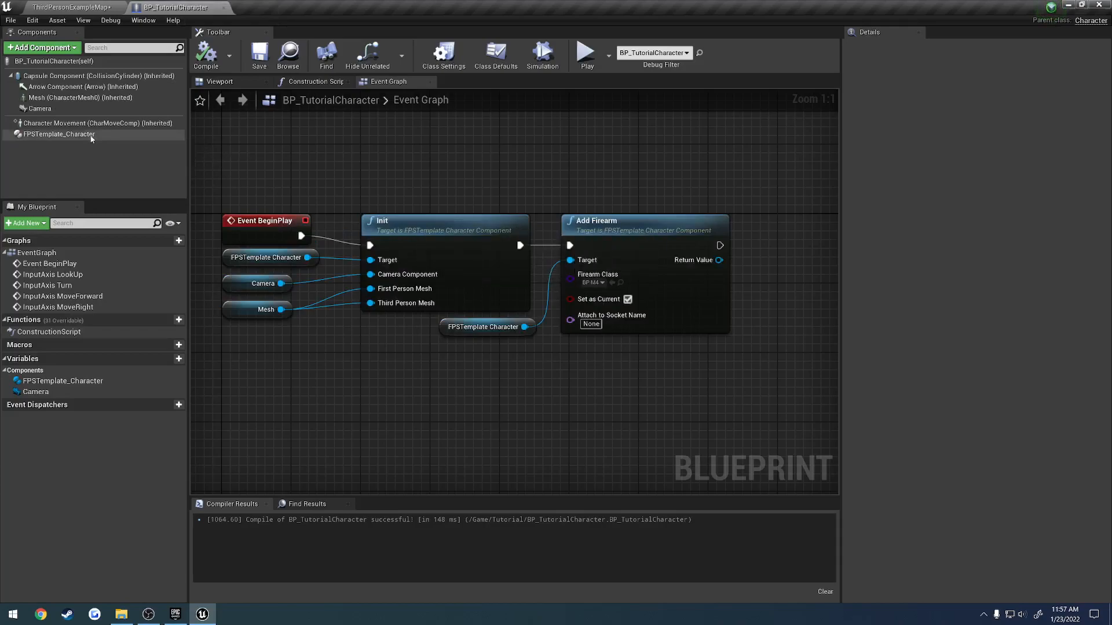
pyautogui.click(58, 134)
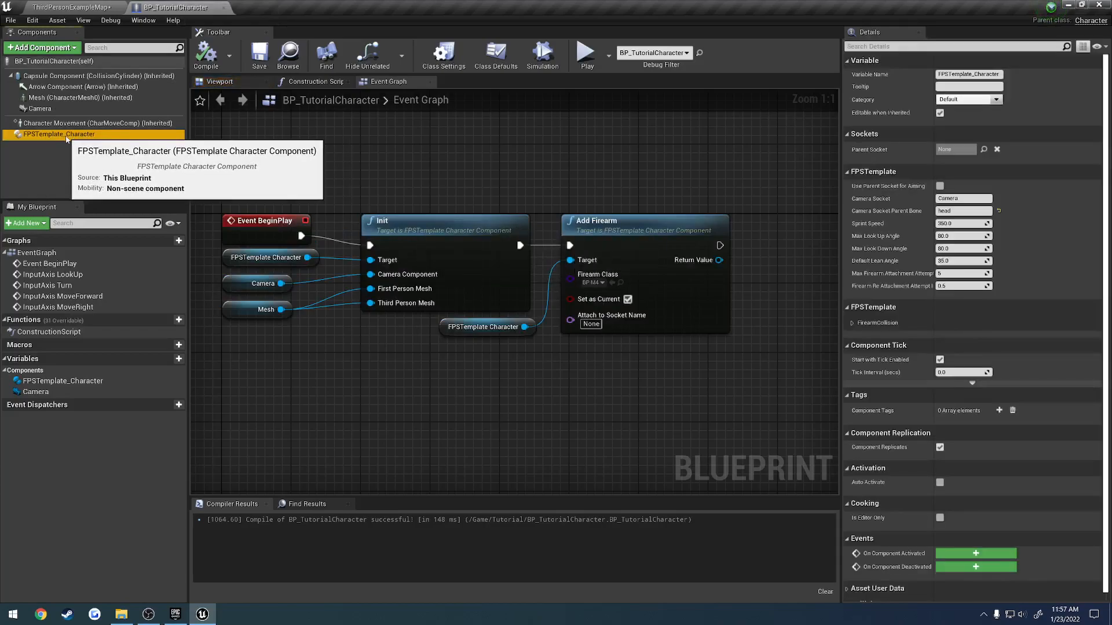
pyautogui.moveTo(338, 189)
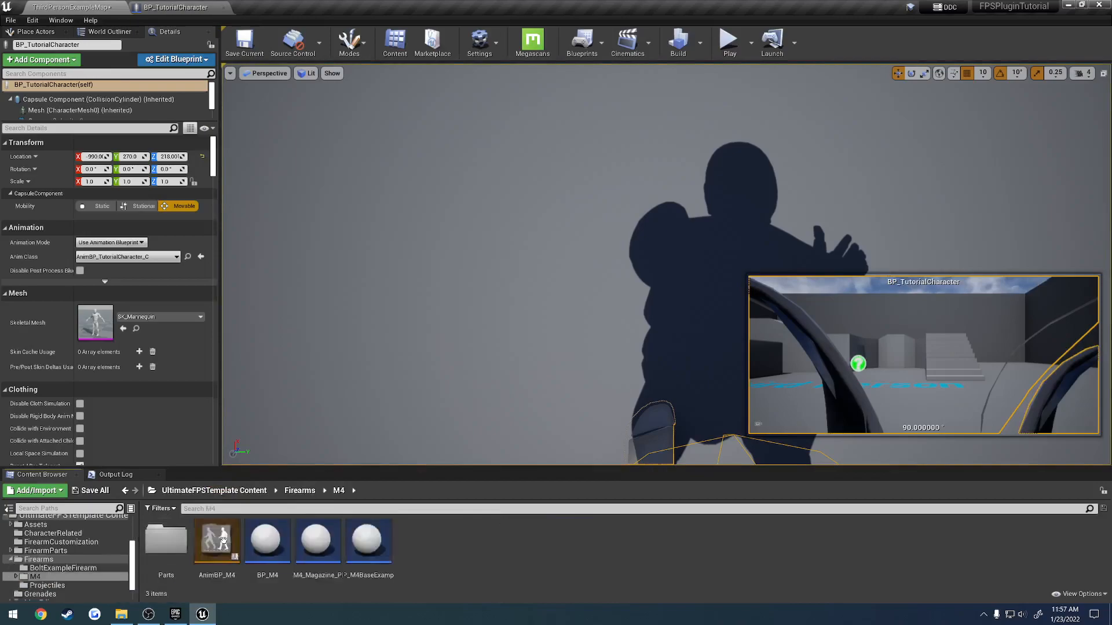
# - Inspect BP_M4's FPSTemplate Sockets settings and select the Firearm Grip socket name
pyautogui.doubleClick(266, 540)
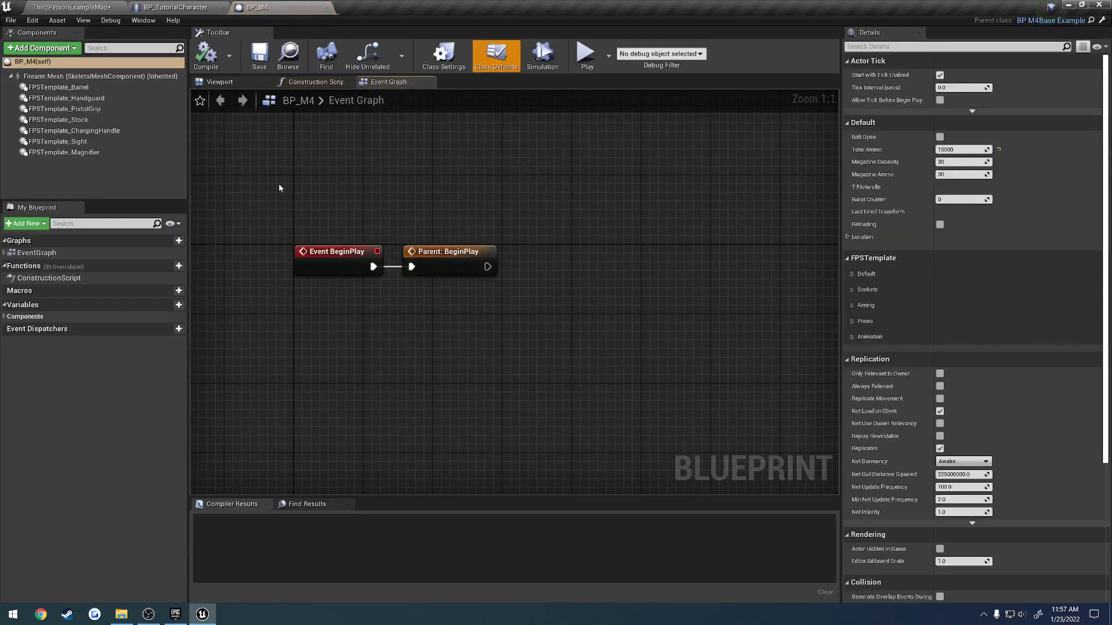
pyautogui.moveTo(862, 252)
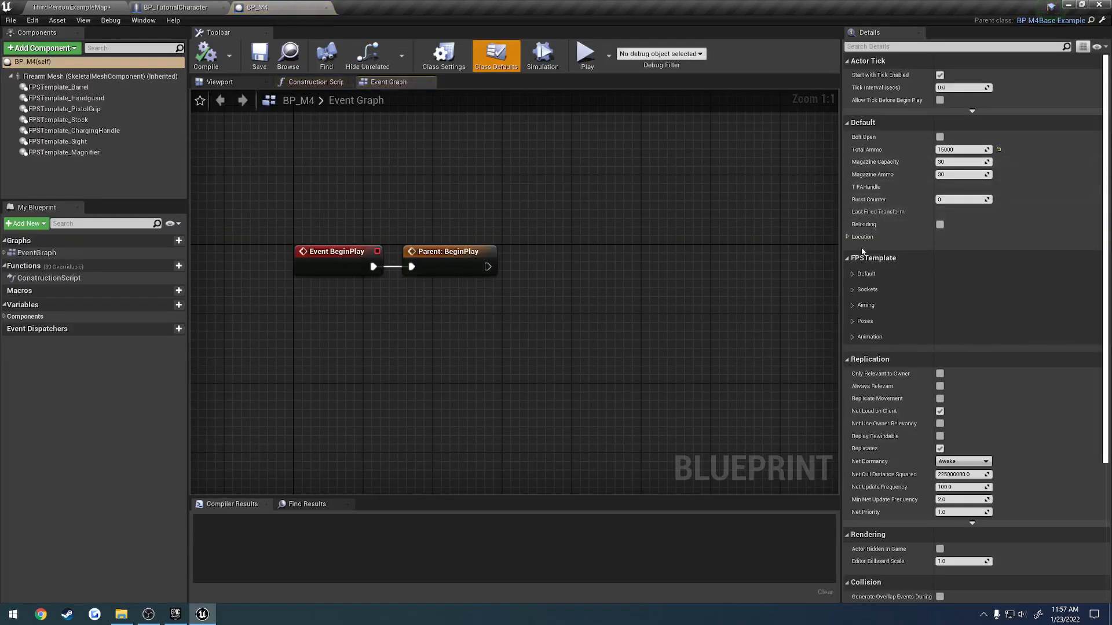
pyautogui.click(862, 122)
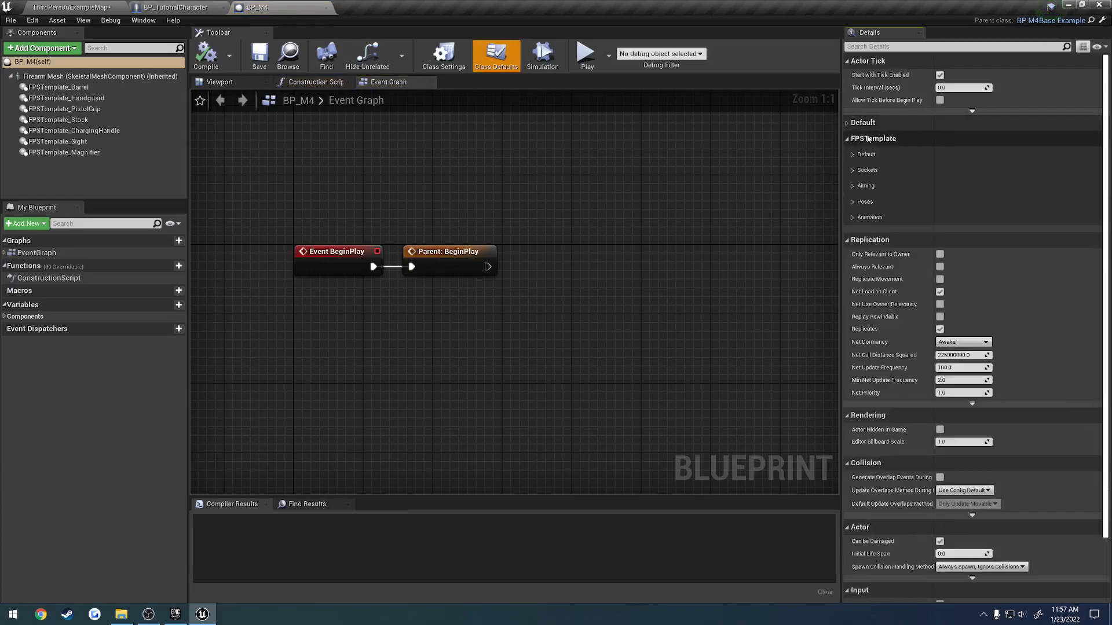
pyautogui.click(853, 171)
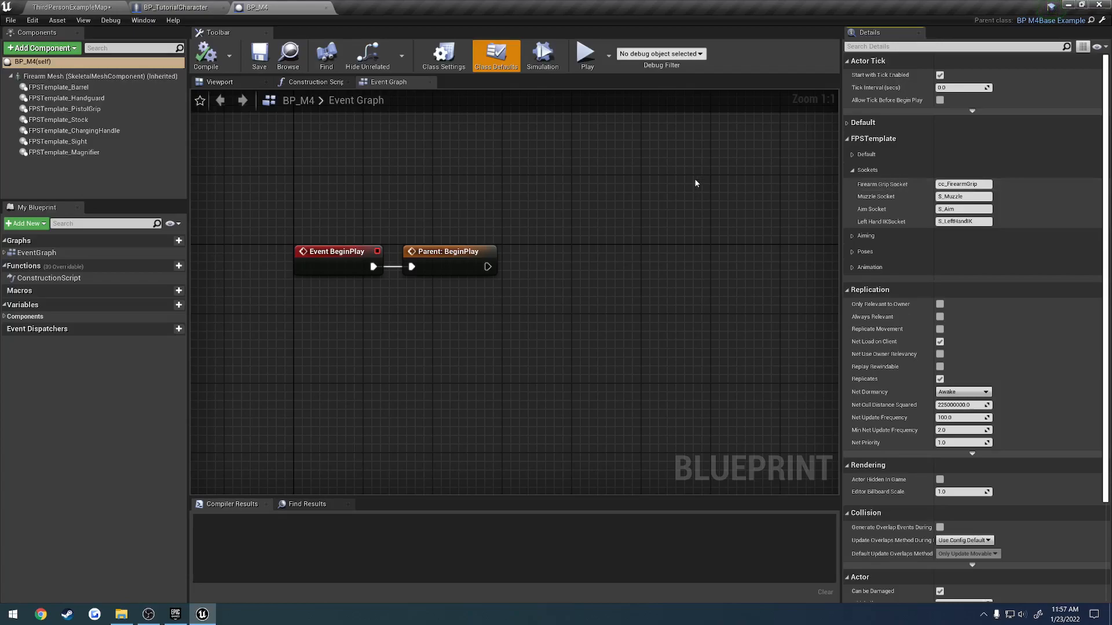
pyautogui.moveTo(740, 182)
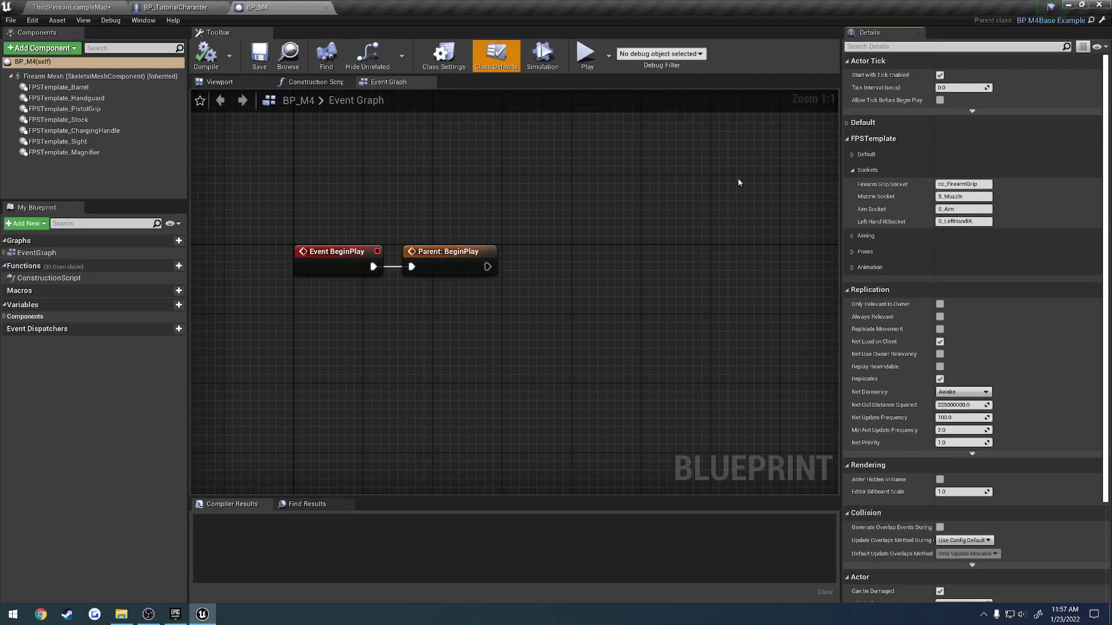
pyautogui.click(962, 185)
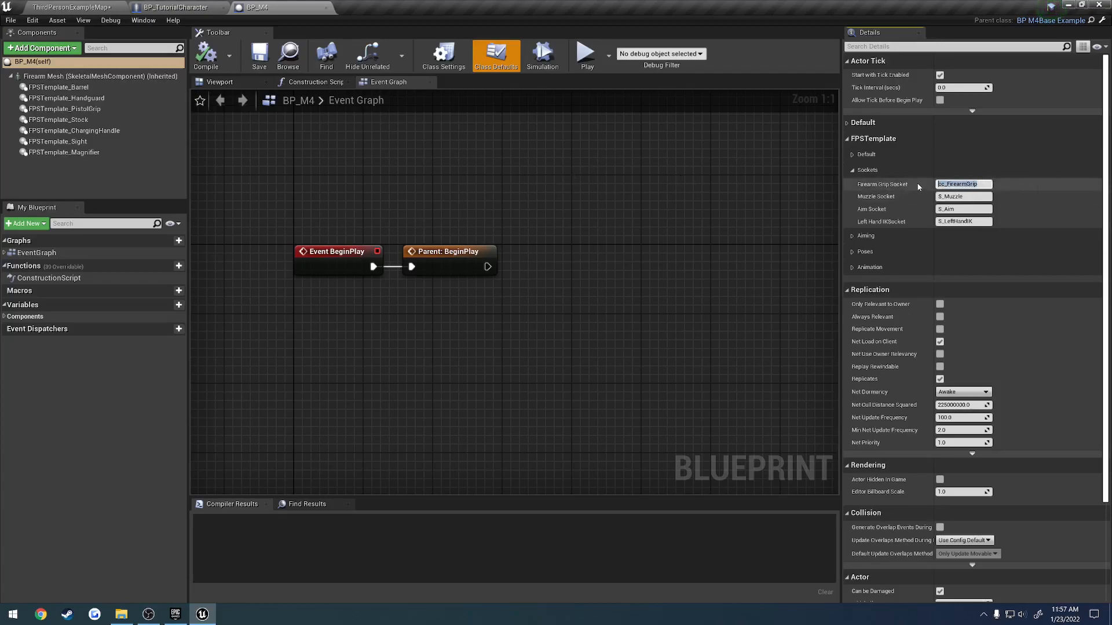
# - Return to the character blueprint and browse to the UE4_Mannequin mesh assets
pyautogui.click(178, 7)
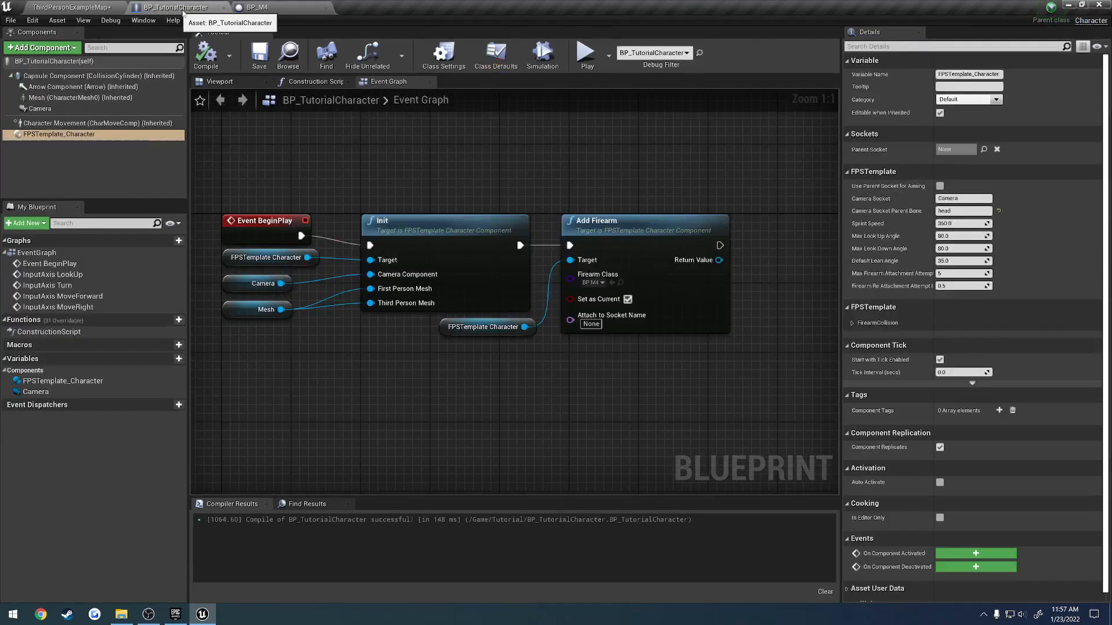
pyautogui.click(80, 97)
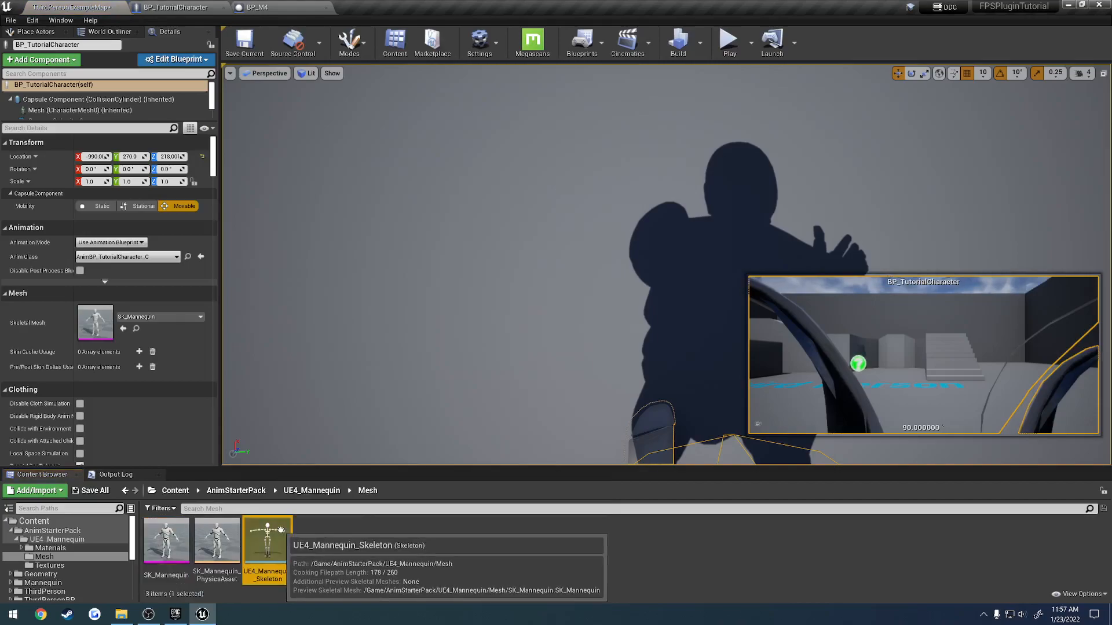
# - Add a socket named FirearmGrip to the mannequin skeleton's hand_r bone
pyautogui.doubleClick(267, 538)
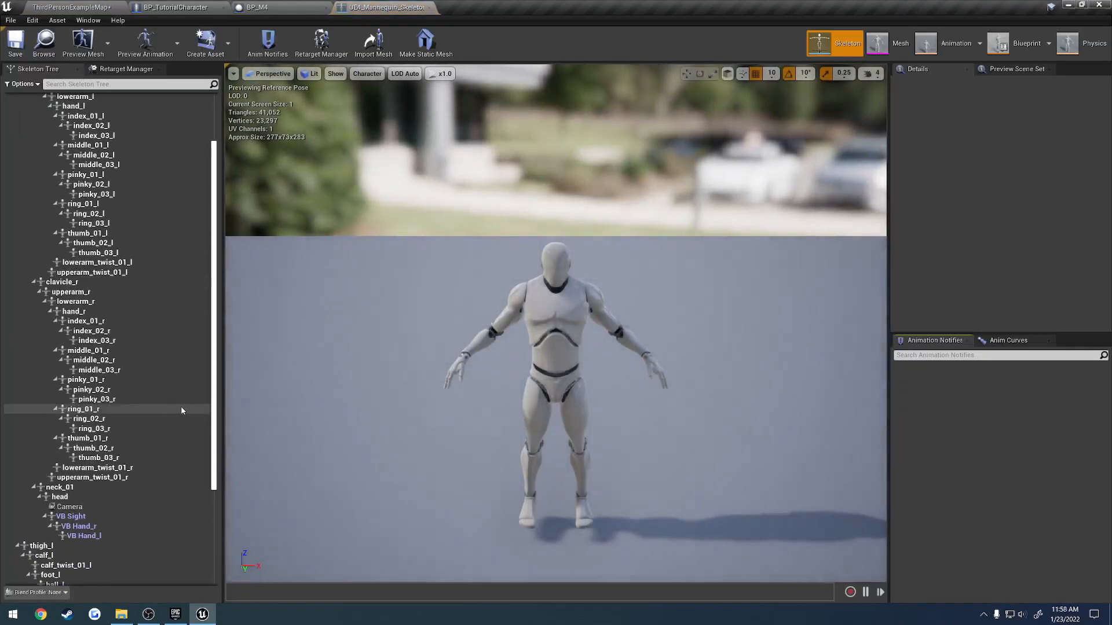
pyautogui.click(75, 311)
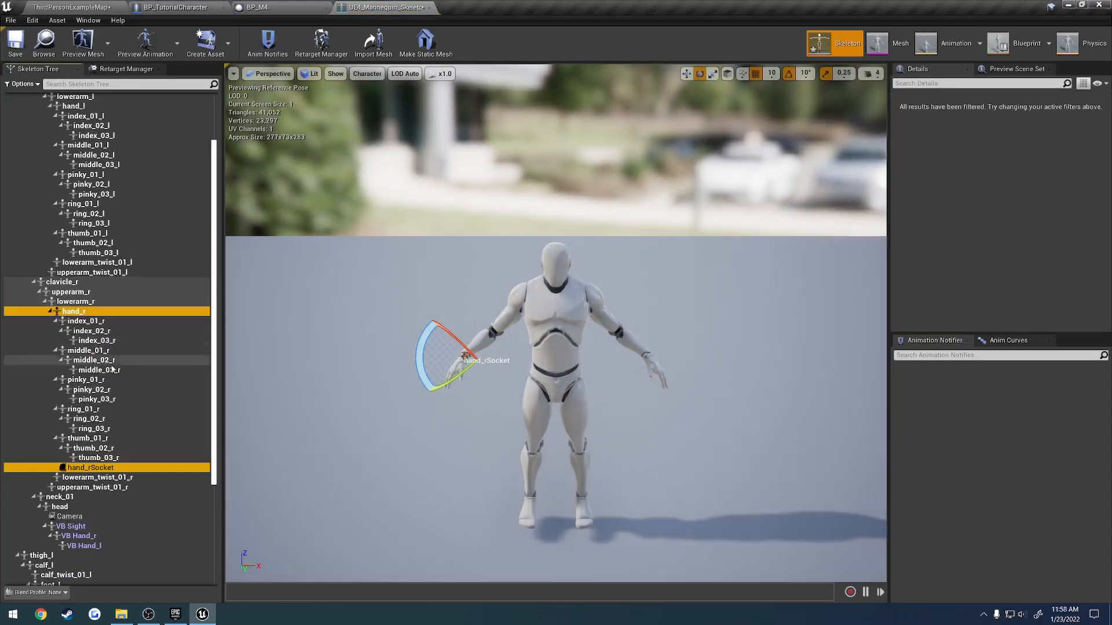
pyautogui.click(89, 467)
pyautogui.write('m4')
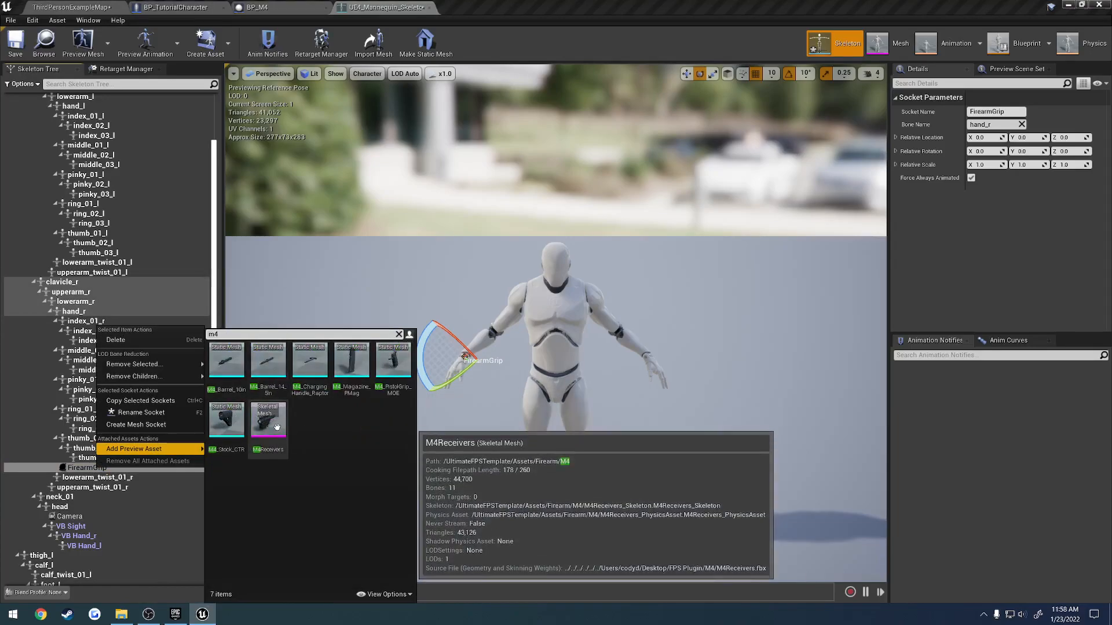
# - Preview the M4Receivers mesh on the socket, fit its transform and save the skeleton
pyautogui.click(134, 448)
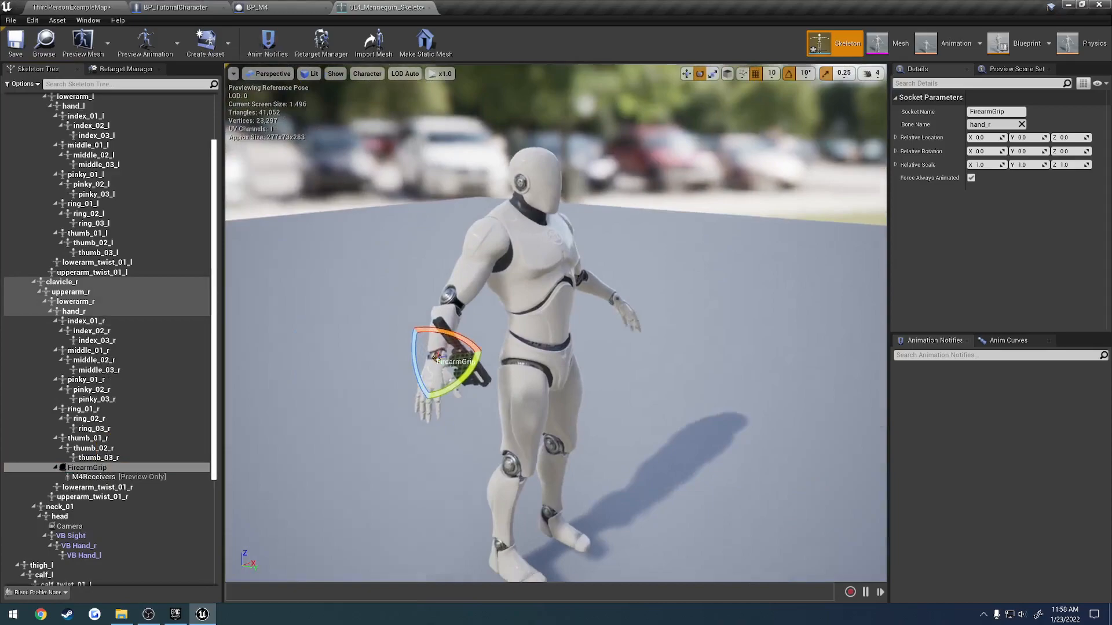
pyautogui.scroll(-3)
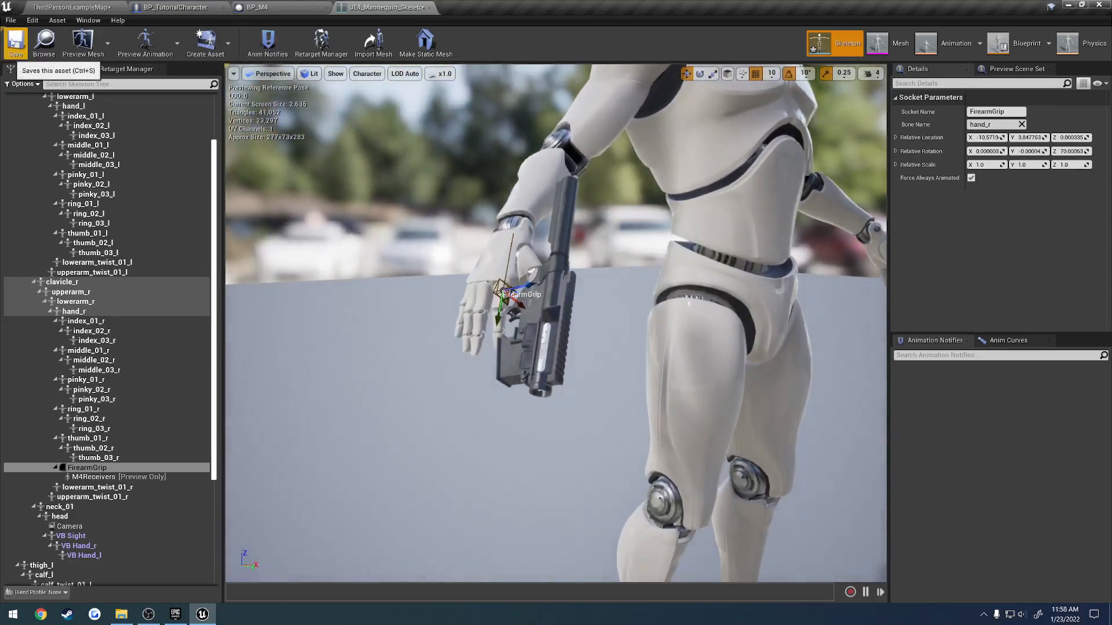
pyautogui.click(87, 467)
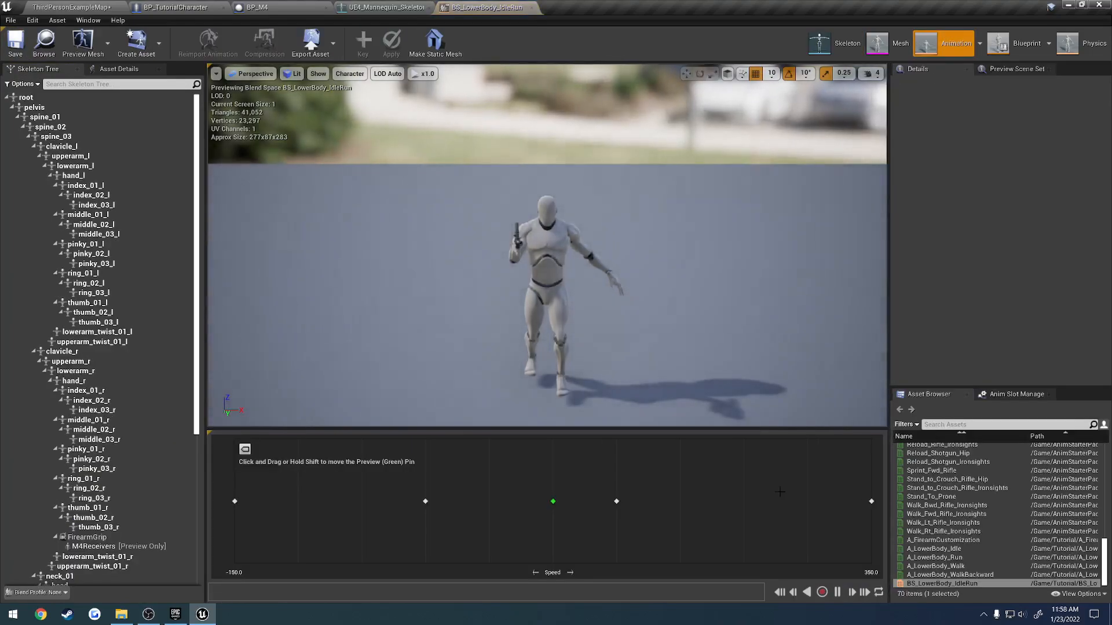
pyautogui.moveTo(945, 513)
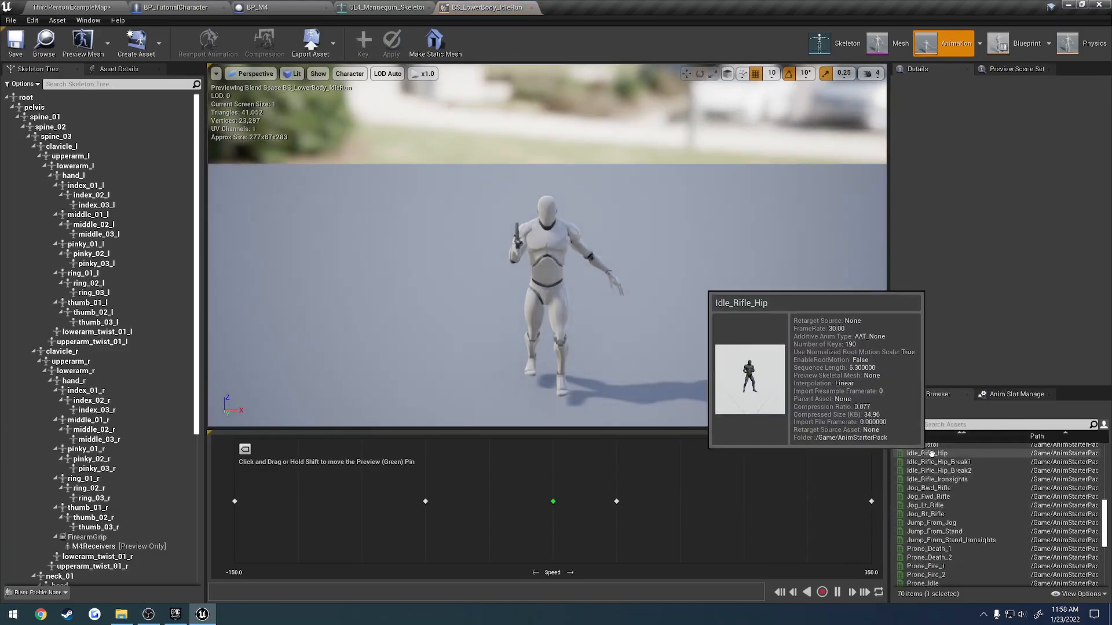
# - Refit the FirearmGrip socket against the Idle_Rifle_Hip pose, copy its name and return to BP_M4
pyautogui.doubleClick(925, 453)
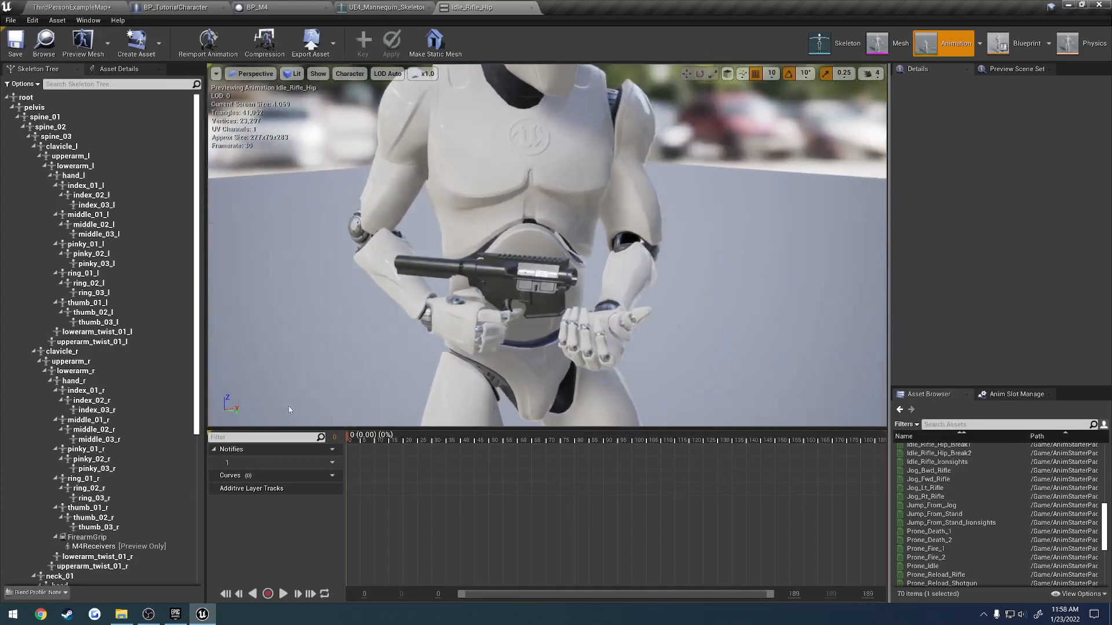
pyautogui.click(87, 536)
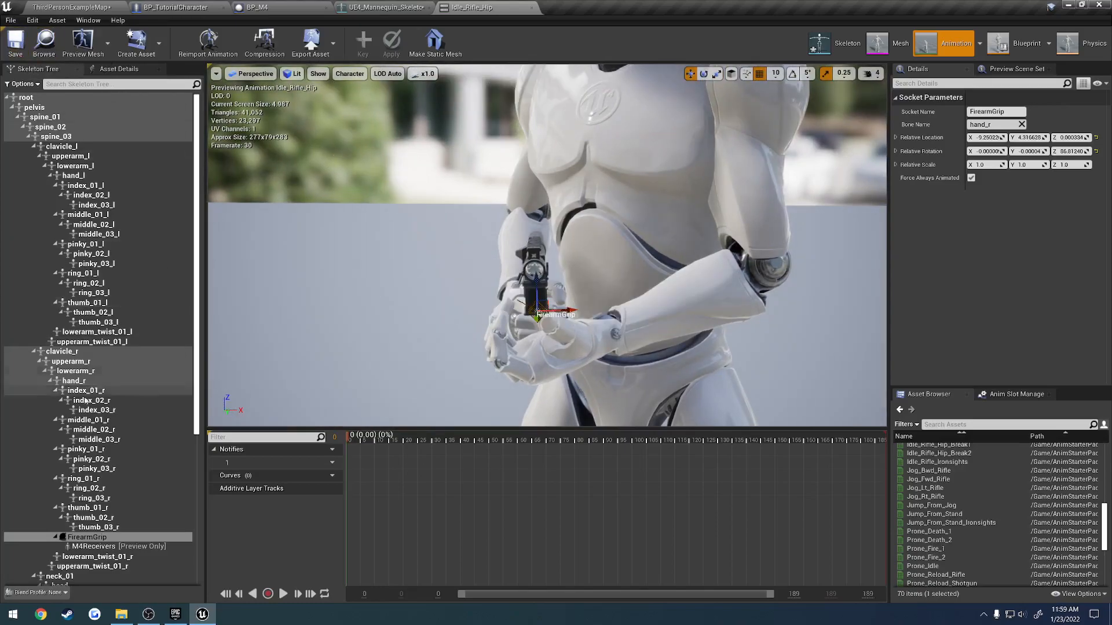
pyautogui.doubleClick(87, 537)
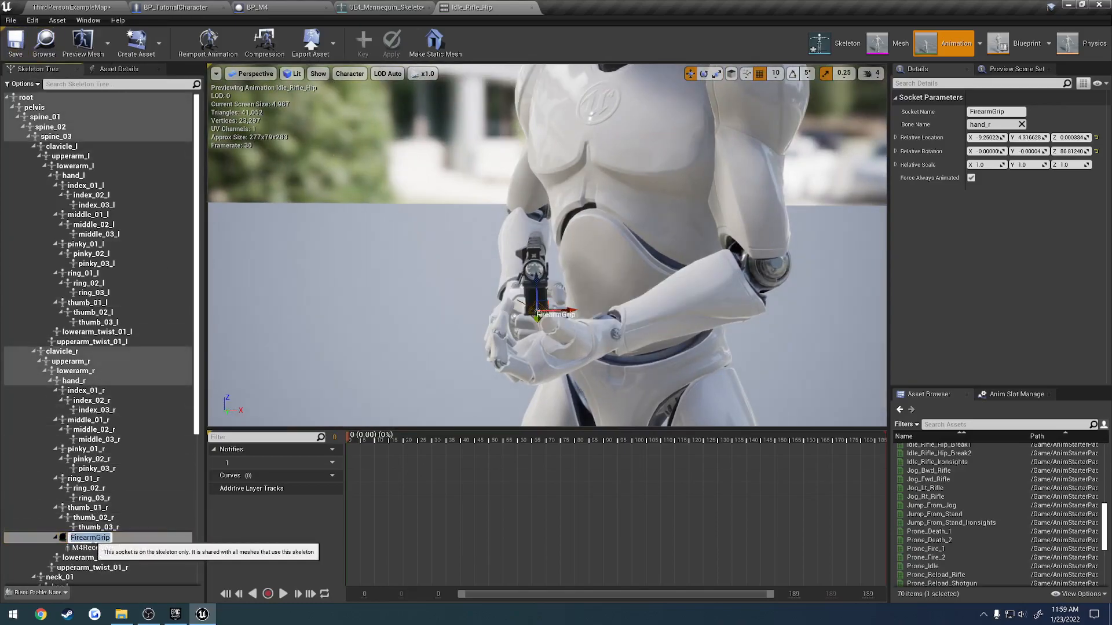
pyautogui.click(255, 9)
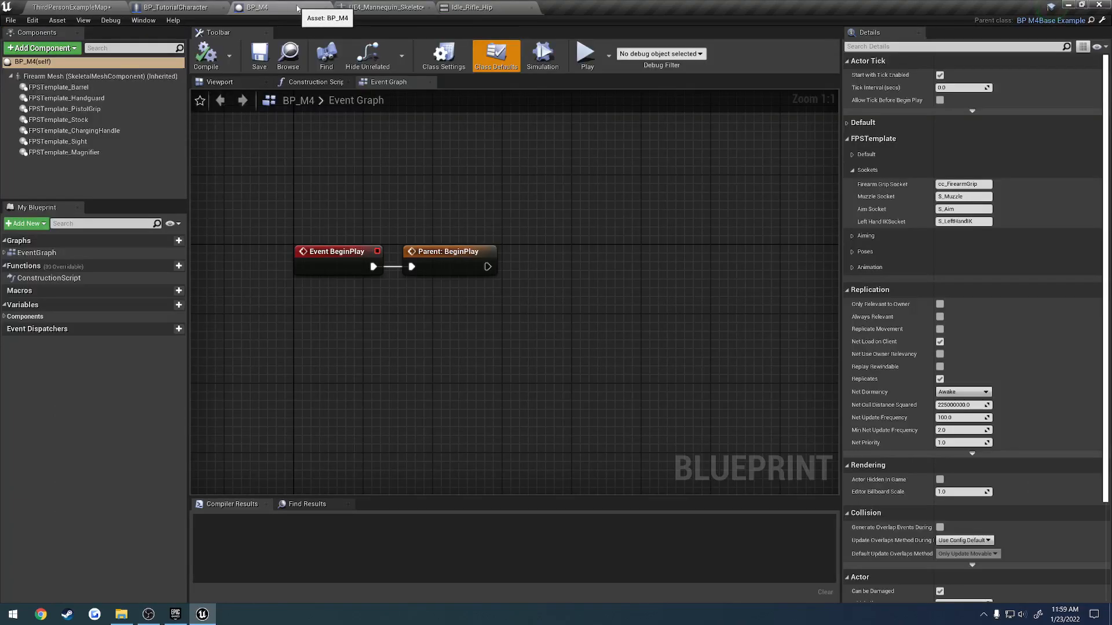
pyautogui.moveTo(898, 194)
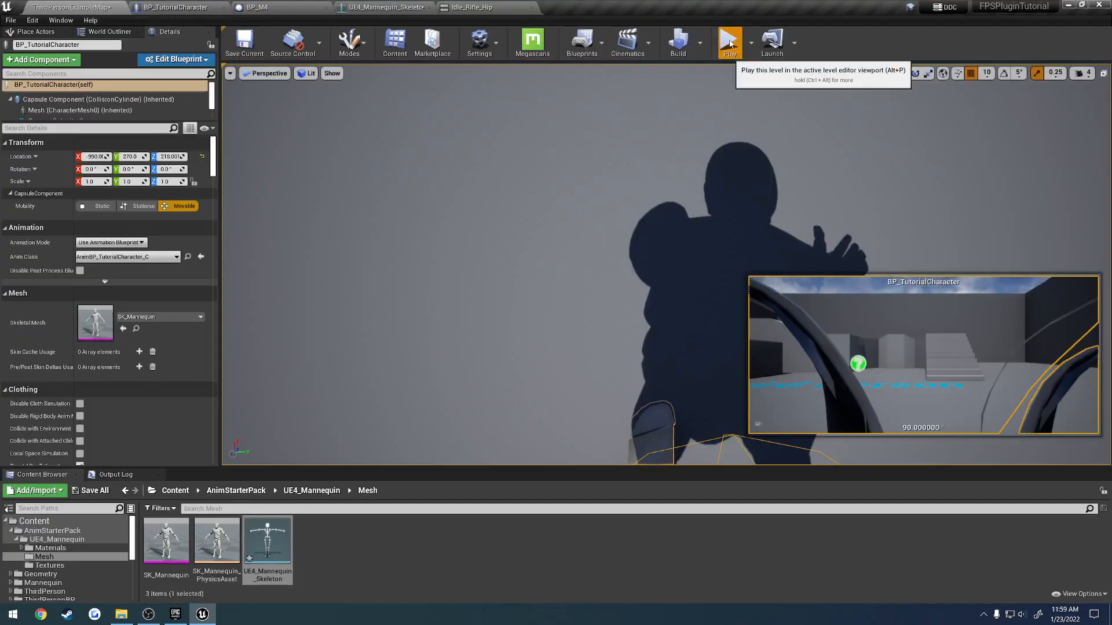
# - Play the level and confirm the mannequin now holds the M4 in its hands
pyautogui.click(729, 43)
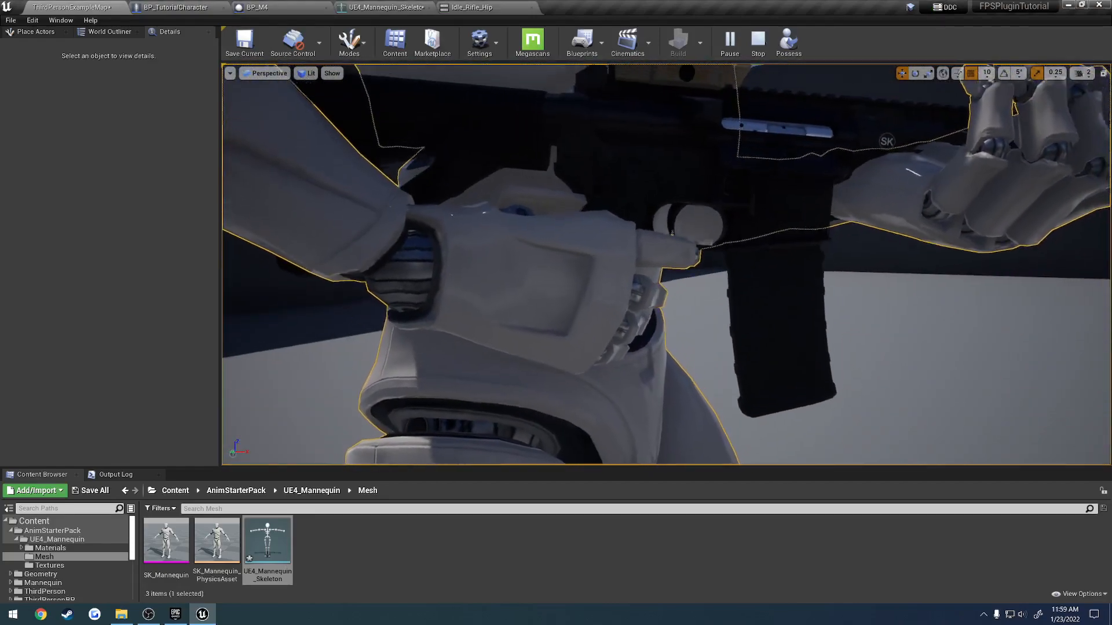
pyautogui.click(468, 7)
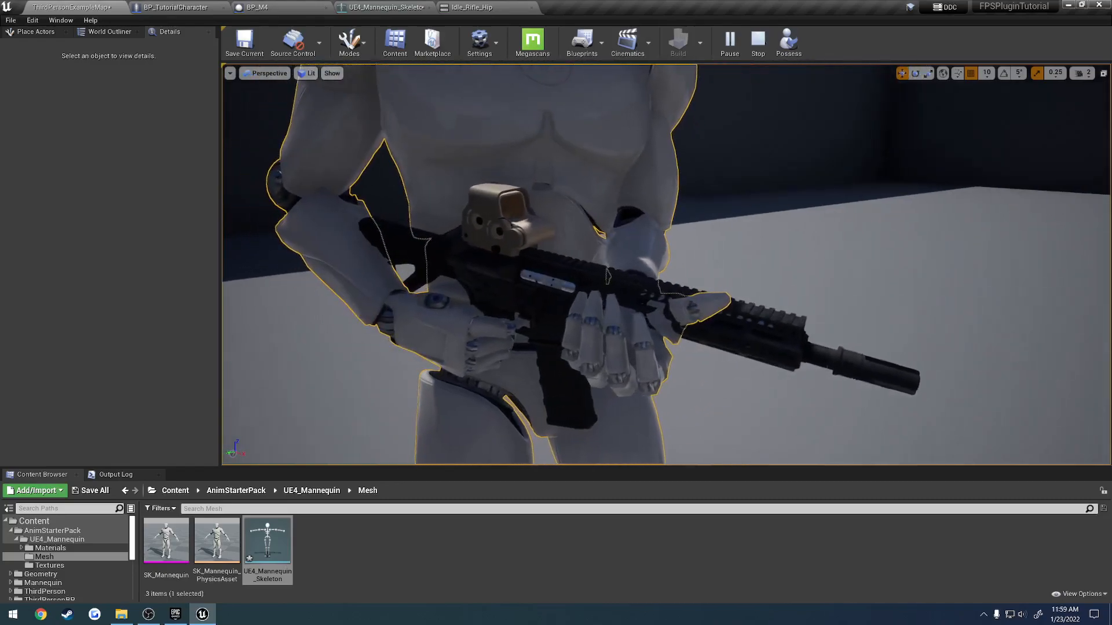
# - Review BP_M4's default firearm settings and Firearm Mesh, then browse to the Handguard9in parts
pyautogui.click(255, 8)
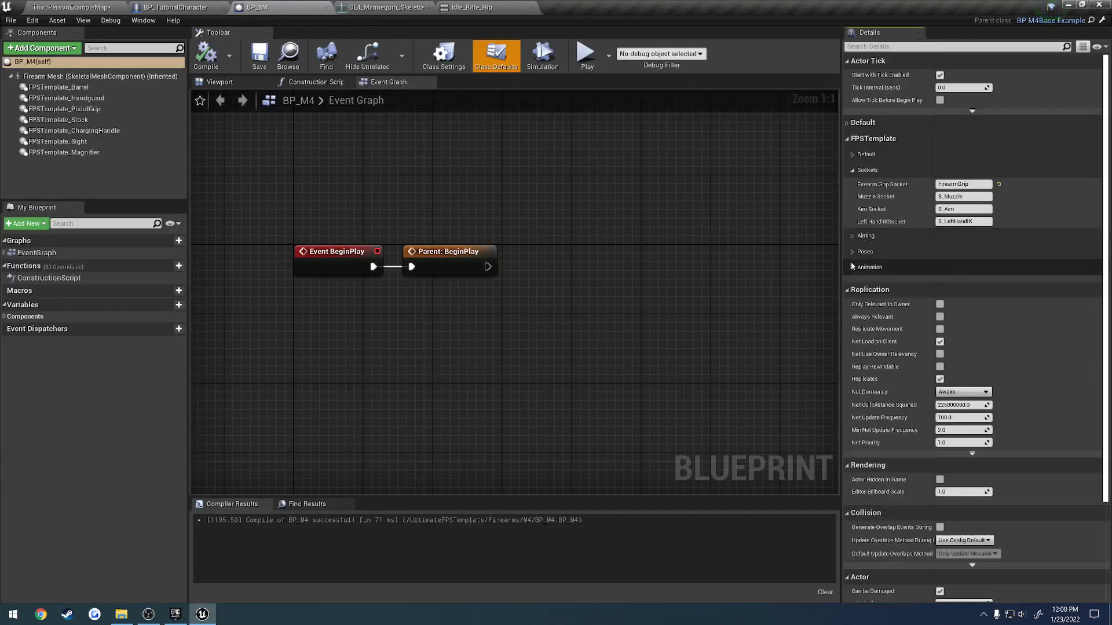
pyautogui.click(853, 235)
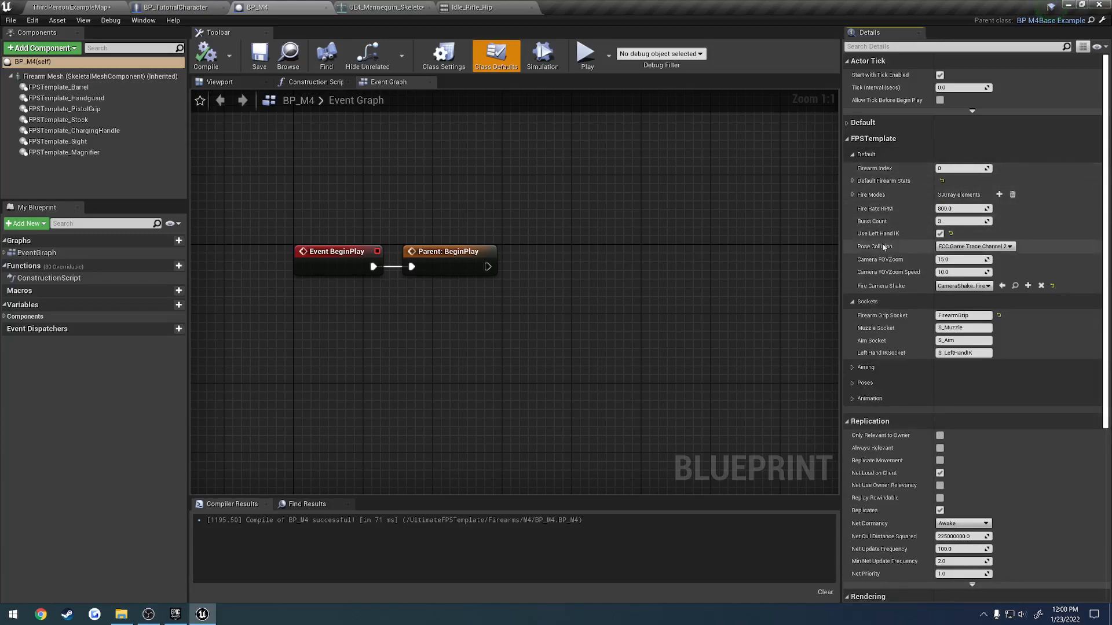
pyautogui.moveTo(879, 233)
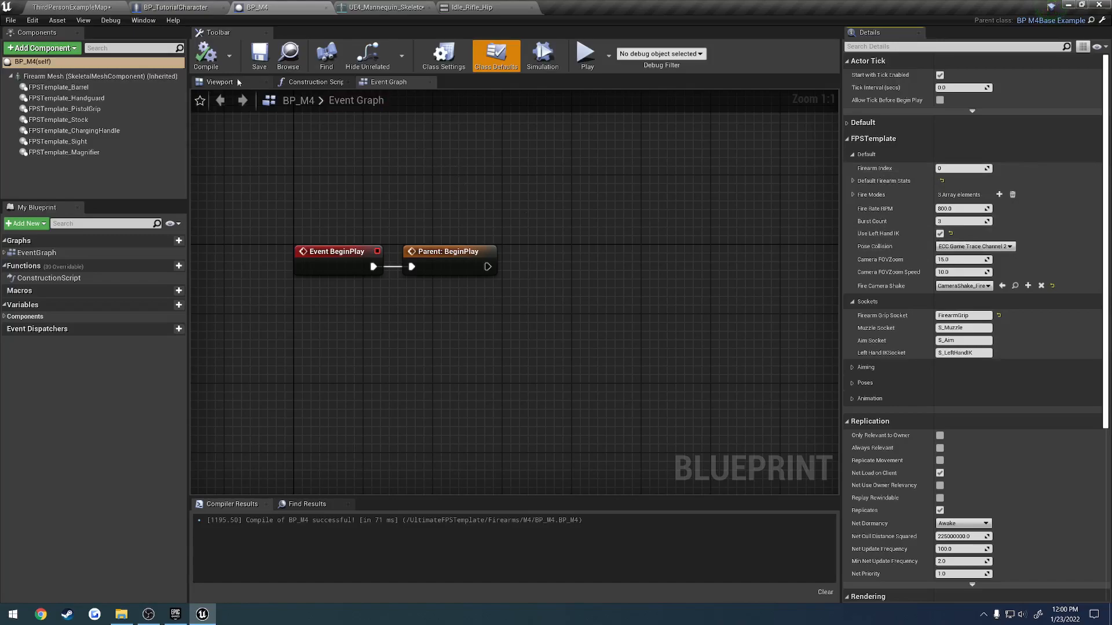
pyautogui.click(219, 81)
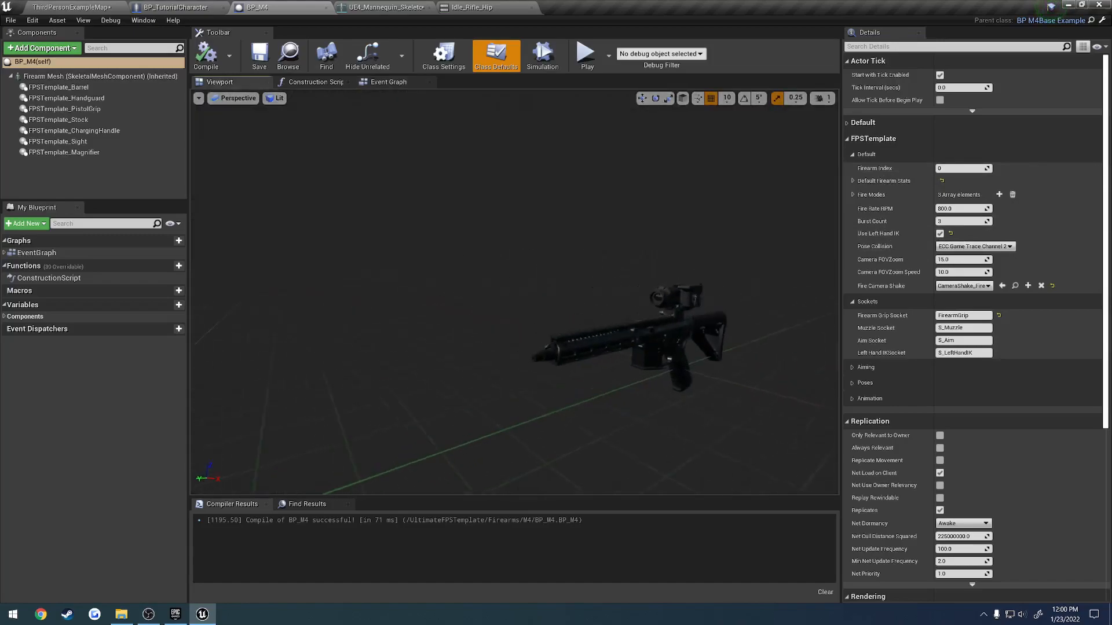
pyautogui.click(99, 76)
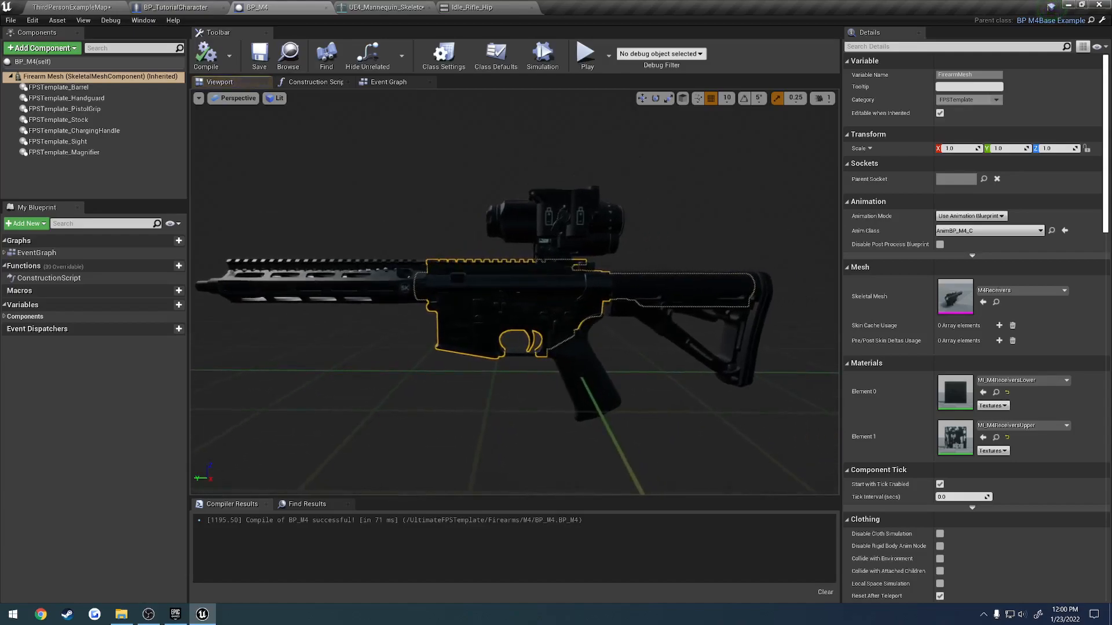
pyautogui.click(67, 98)
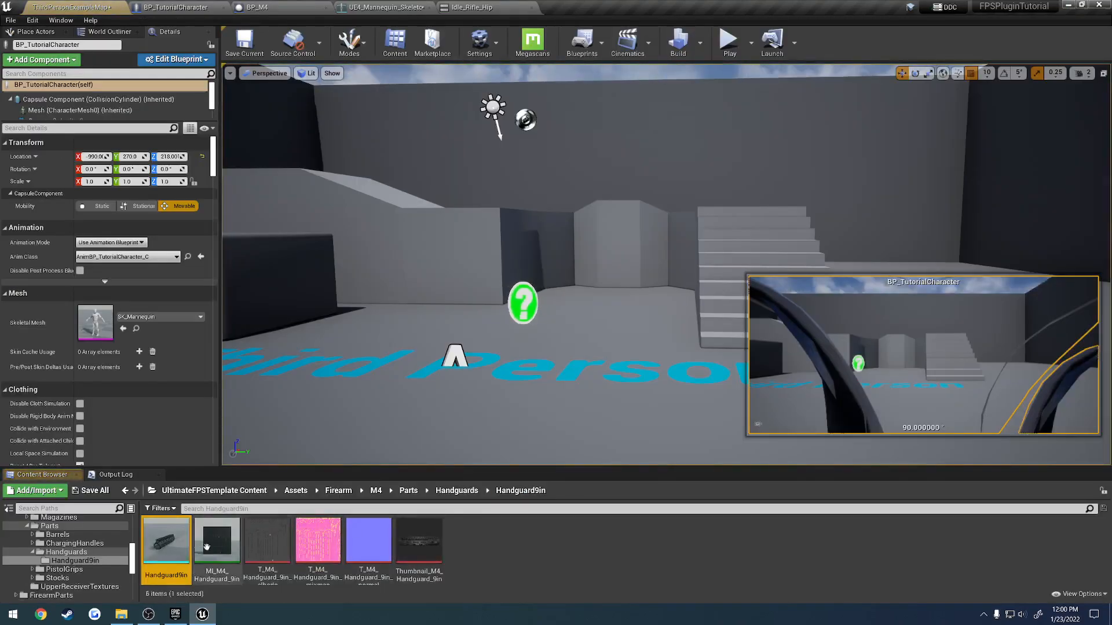
# - Inspect the Handguard9in mesh, save all, and return to the character's event graph
pyautogui.doubleClick(165, 542)
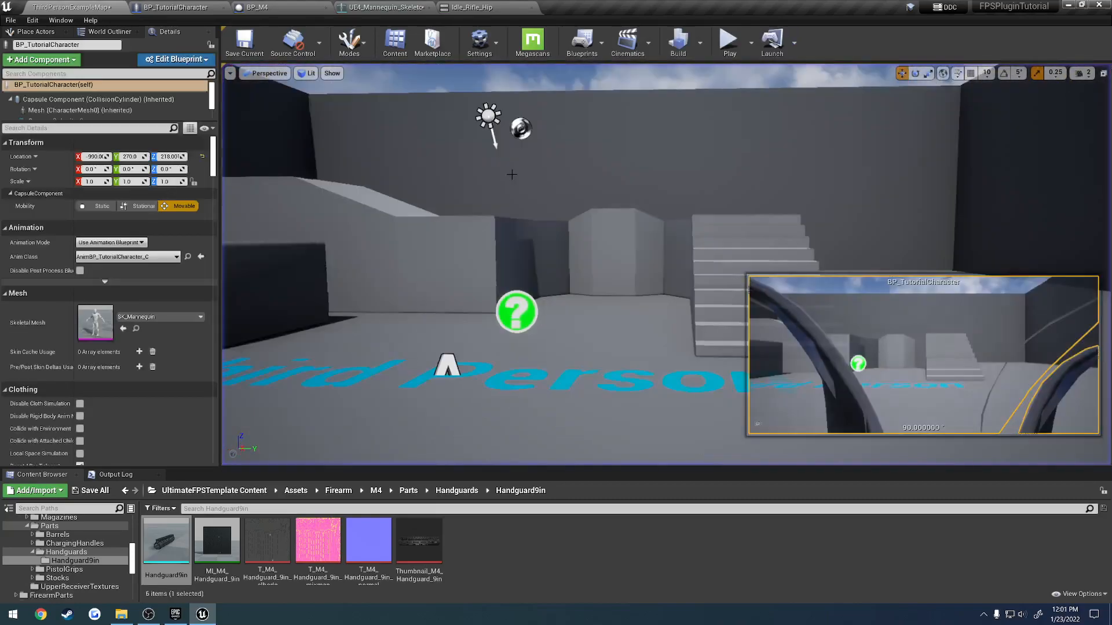
pyautogui.click(11, 20)
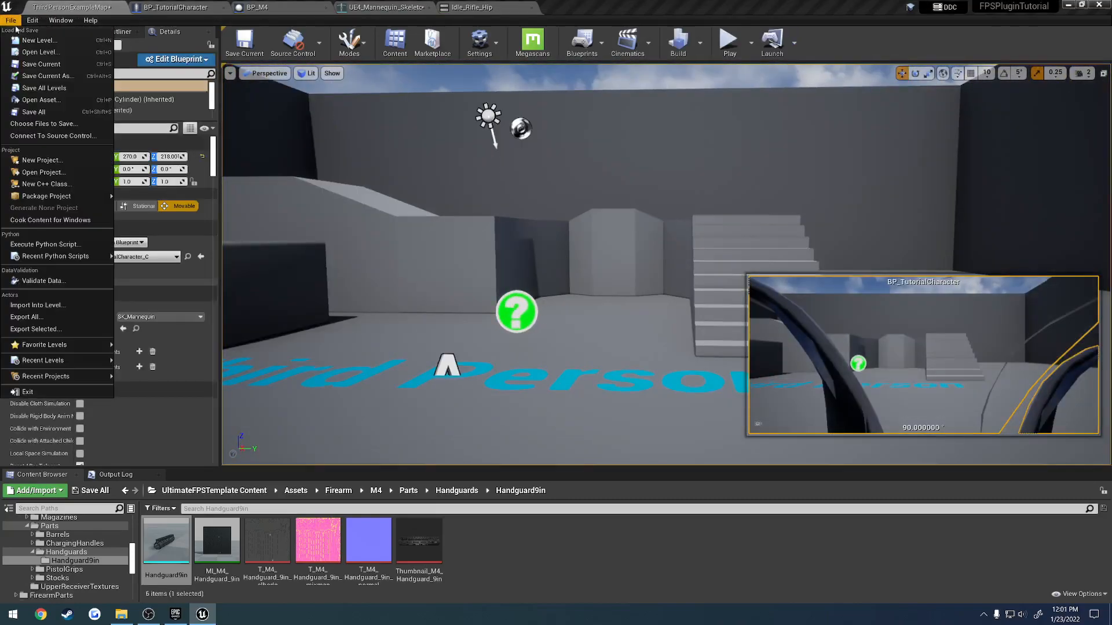
pyautogui.click(176, 7)
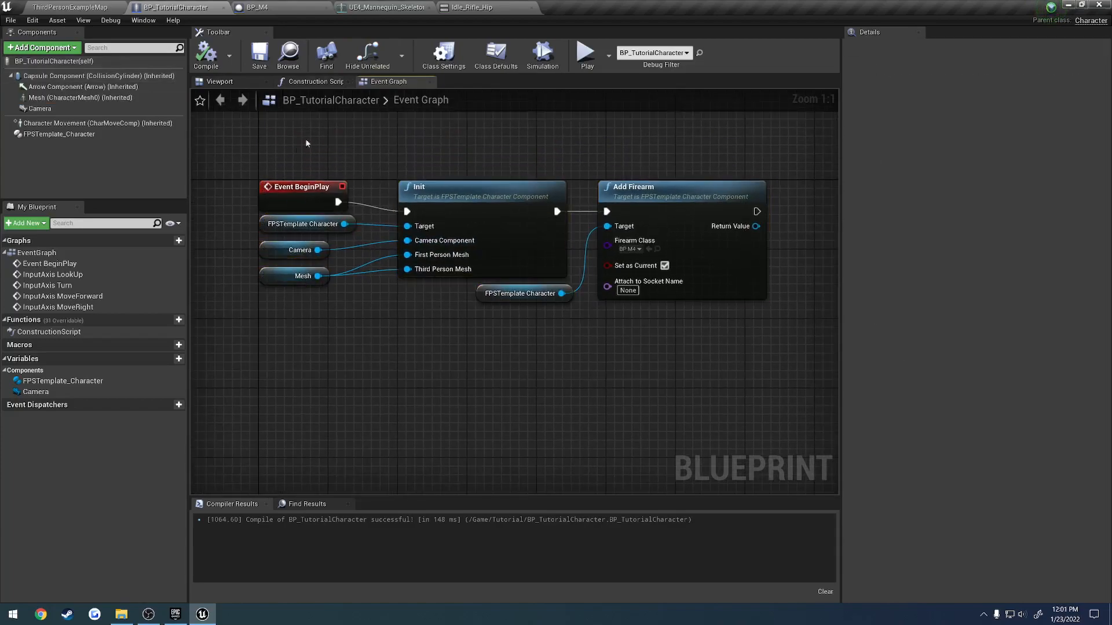
pyautogui.moveTo(459, 164)
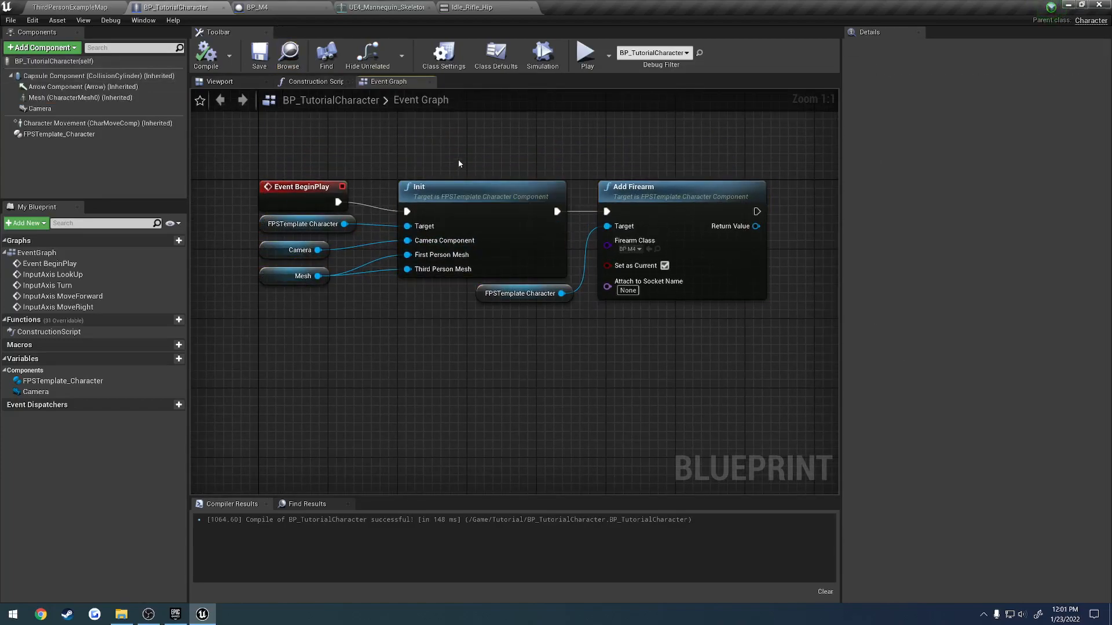
pyautogui.click(523, 293)
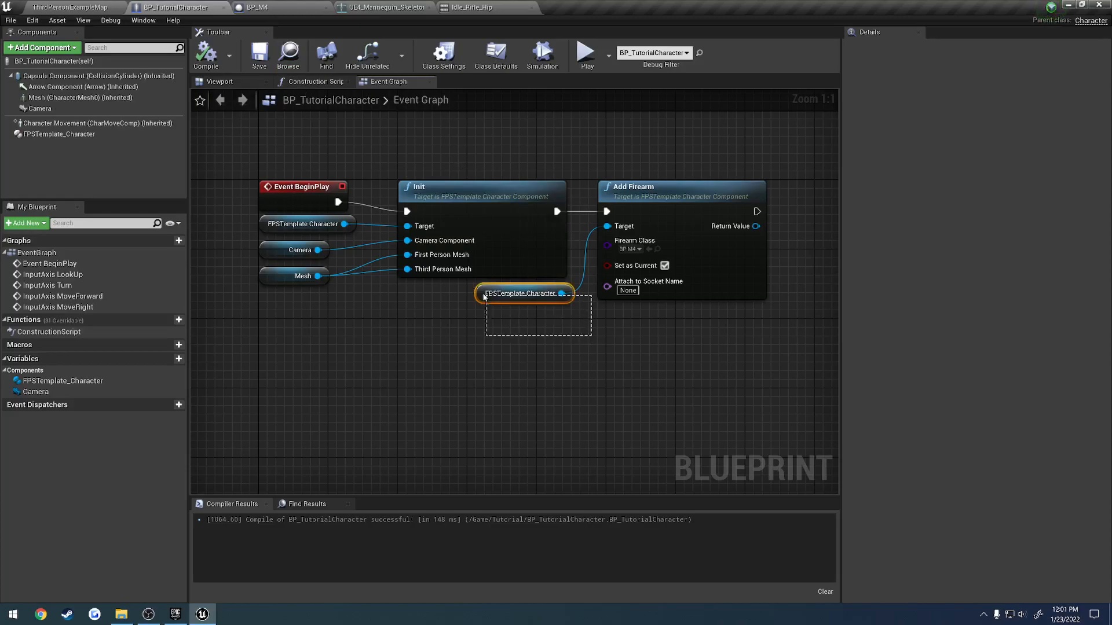
pyautogui.click(523, 293)
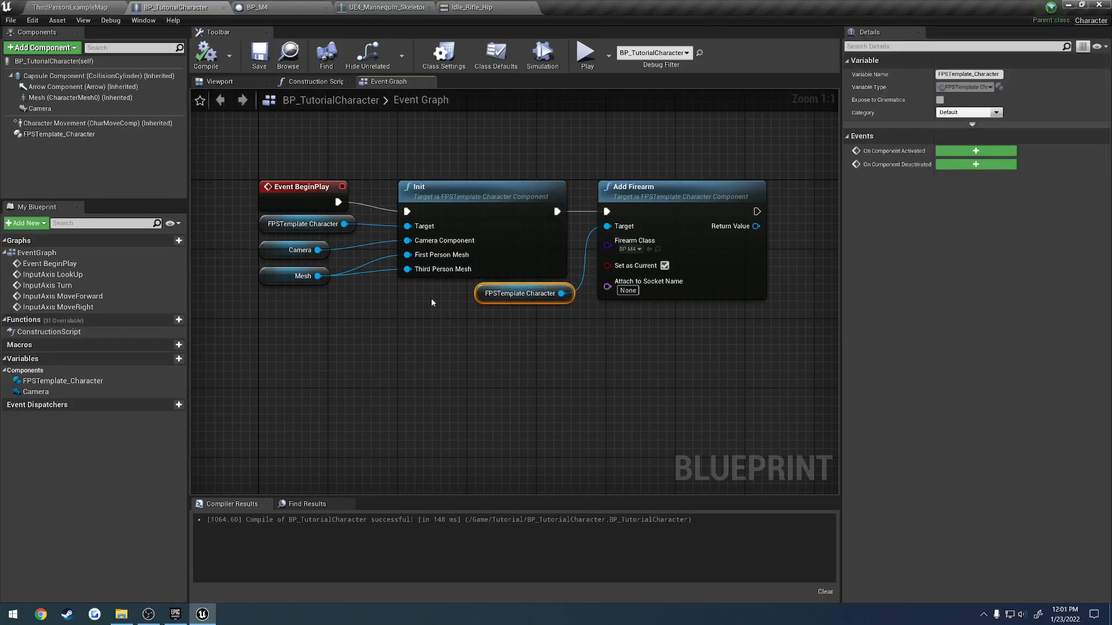
pyautogui.moveTo(56, 134)
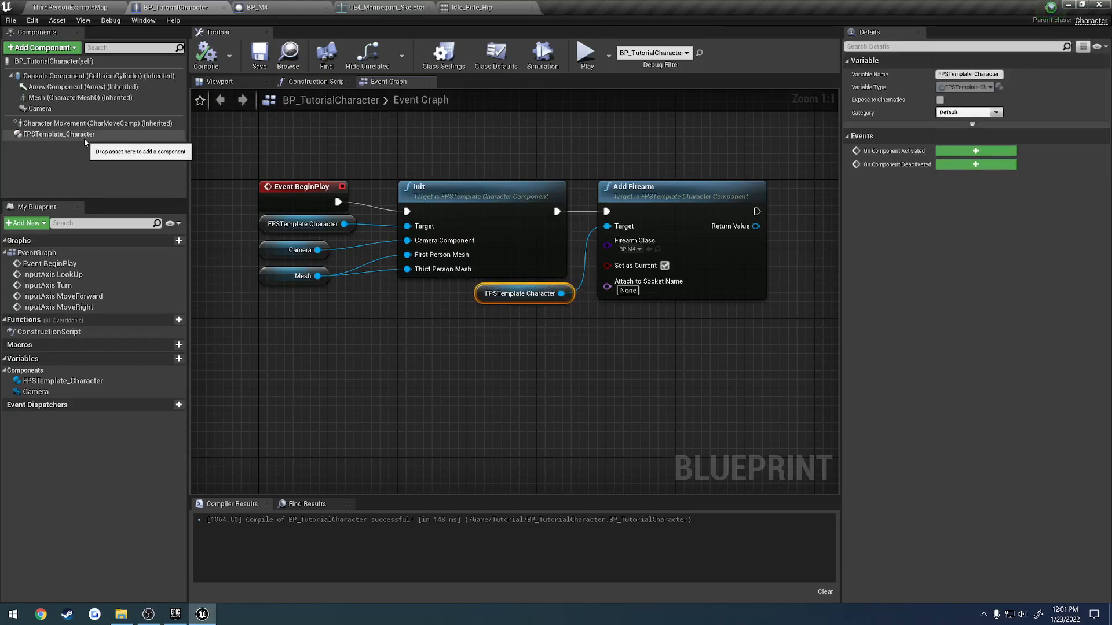
pyautogui.click(58, 135)
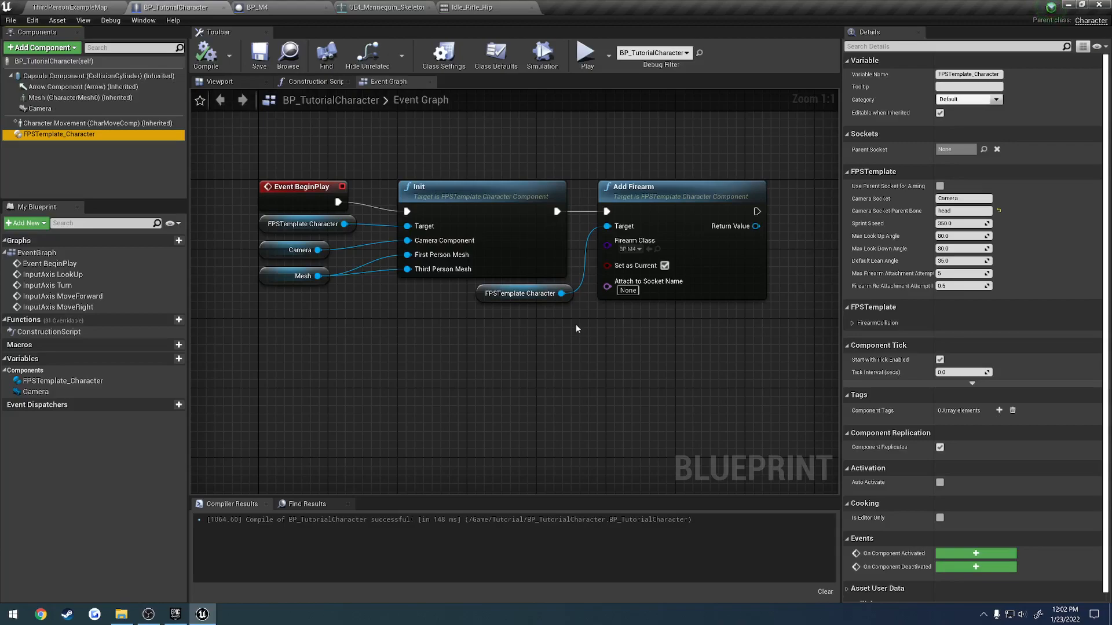
pyautogui.click(523, 293)
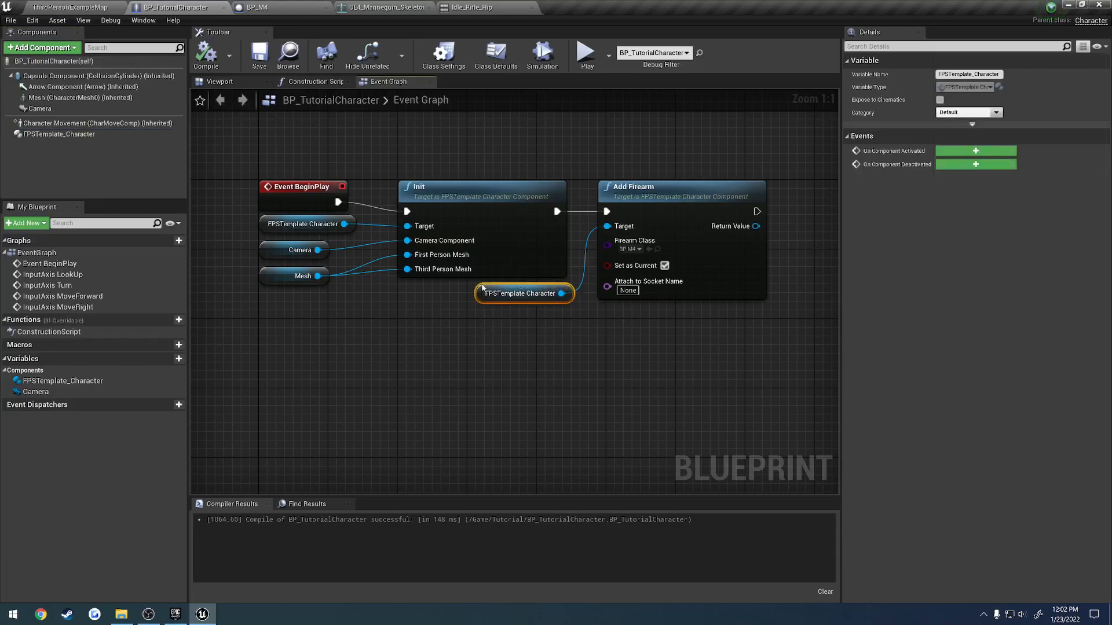
pyautogui.moveTo(460, 293)
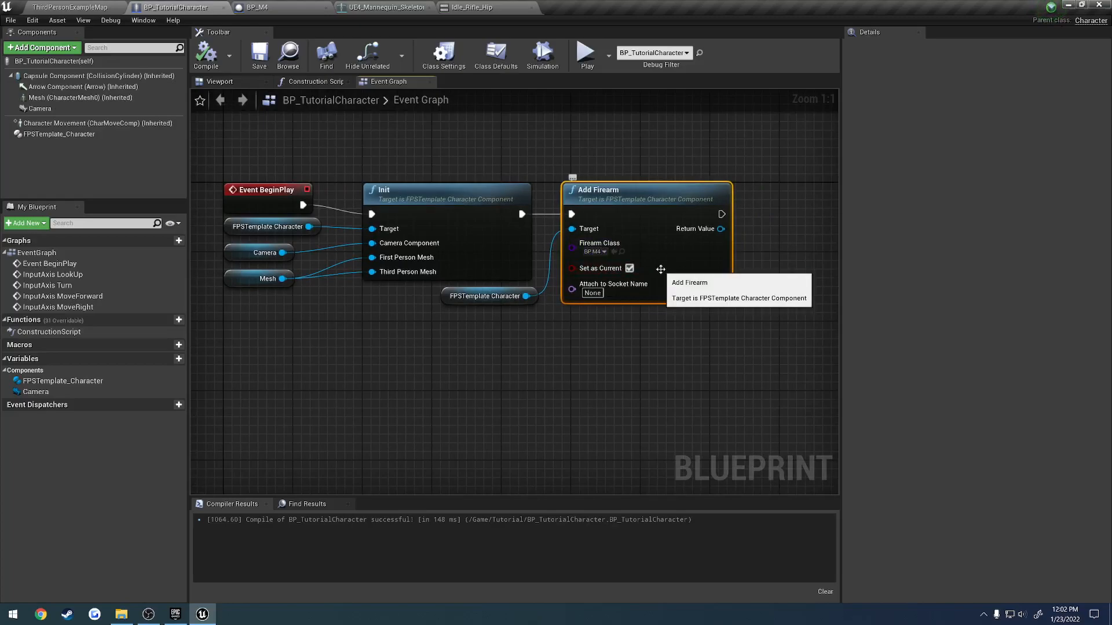
pyautogui.moveTo(396, 137)
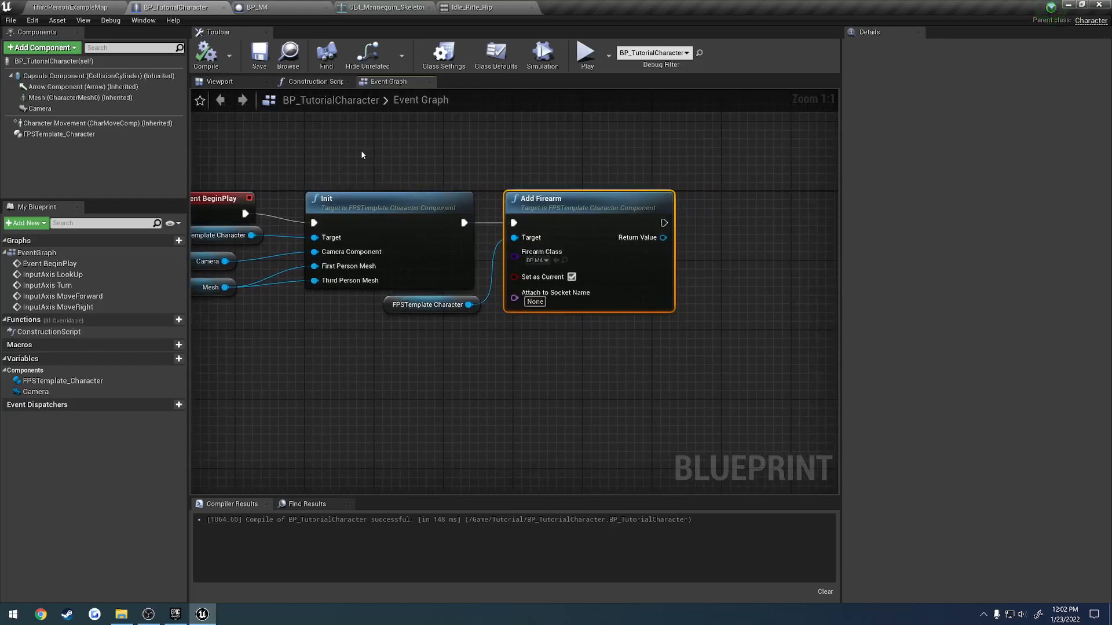
# - Check BP_M4's Class Defaults sockets and select the FirearmGrip socket name
pyautogui.click(255, 7)
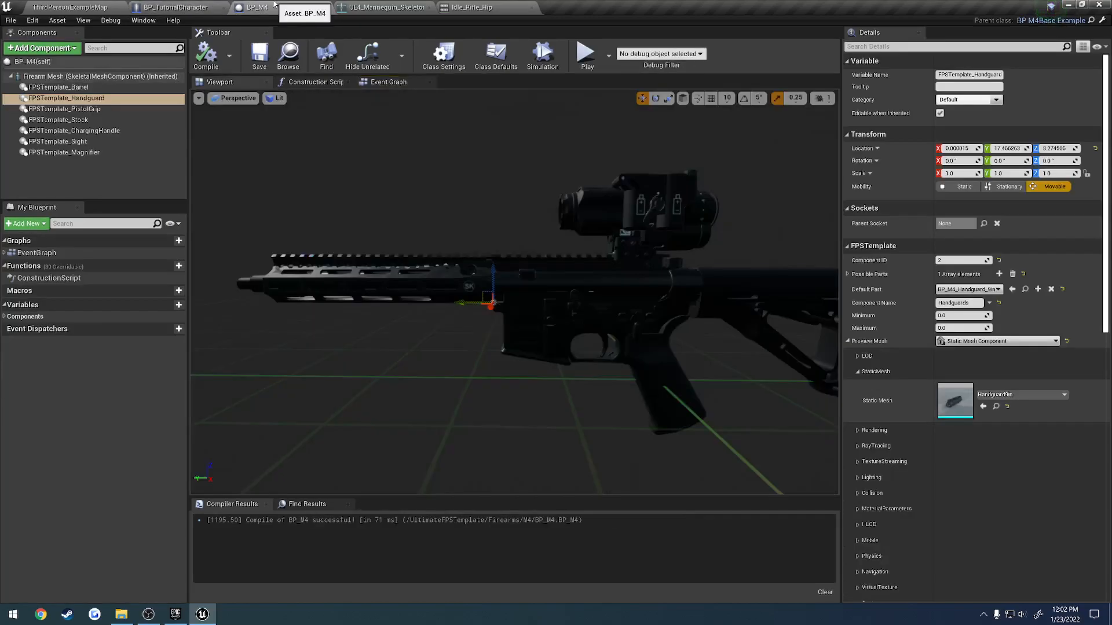
pyautogui.click(495, 55)
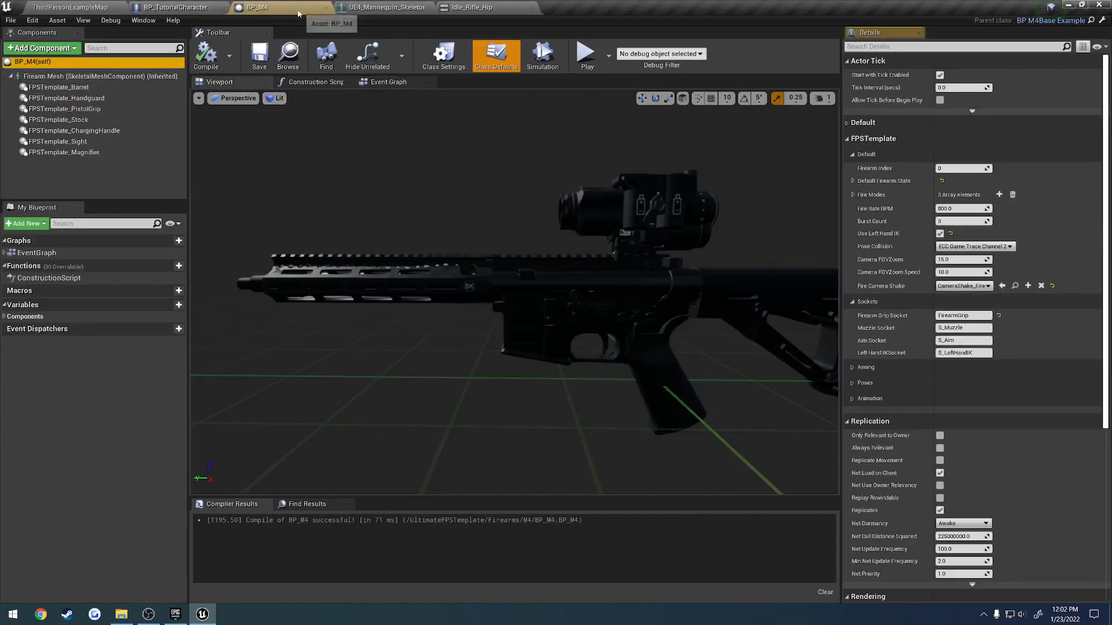
pyautogui.click(962, 315)
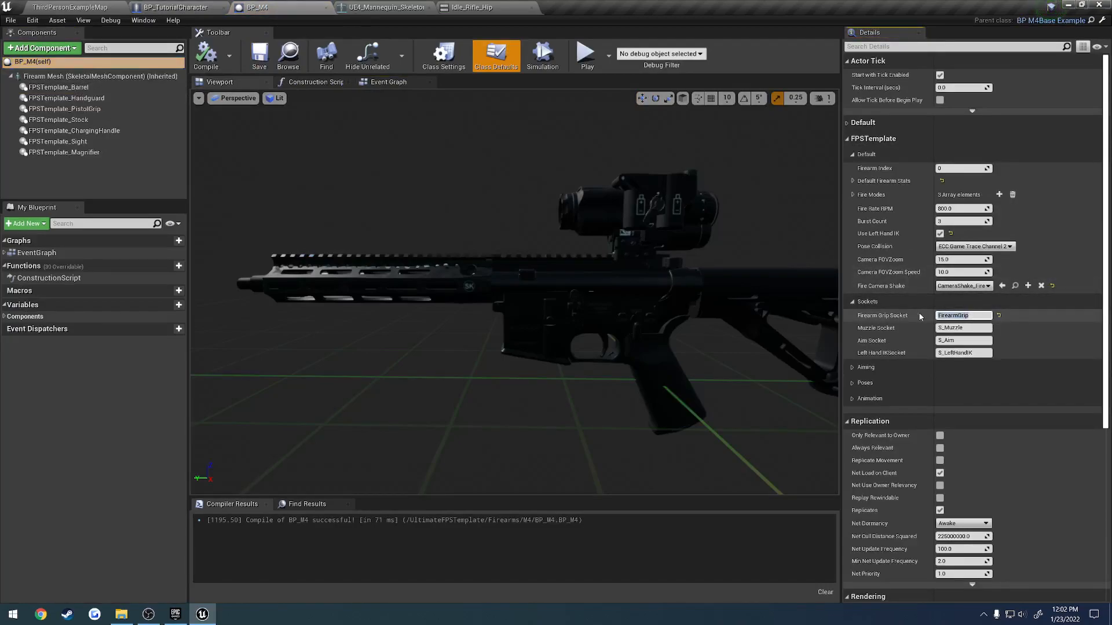
pyautogui.click(963, 315)
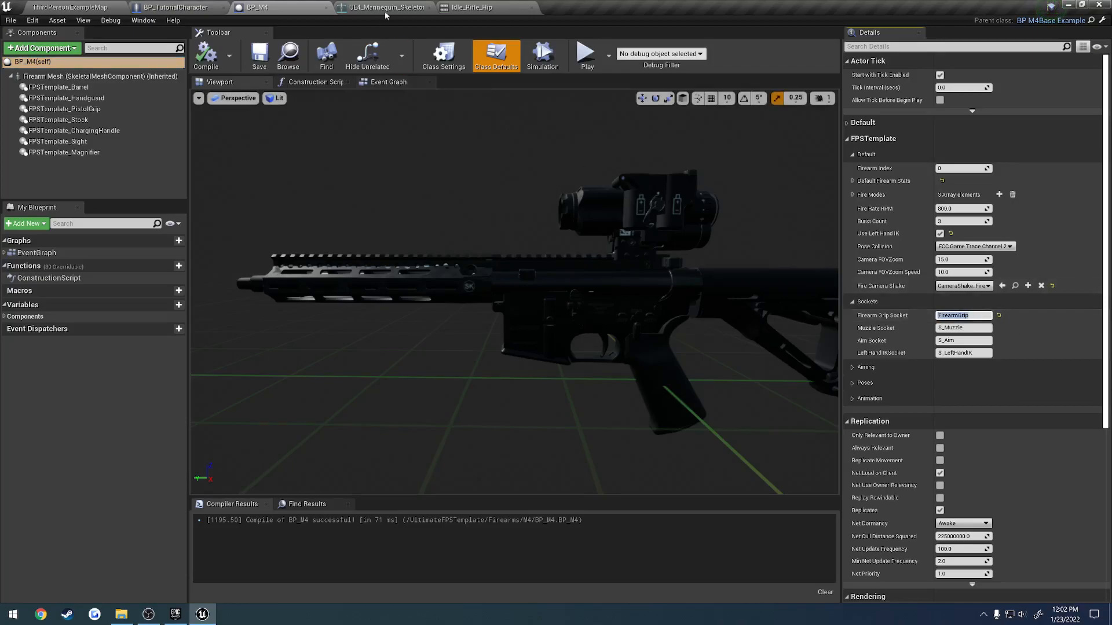
# - Verify the FirearmGrip socket on the mannequin skeleton, then return to the level editor
pyautogui.click(384, 7)
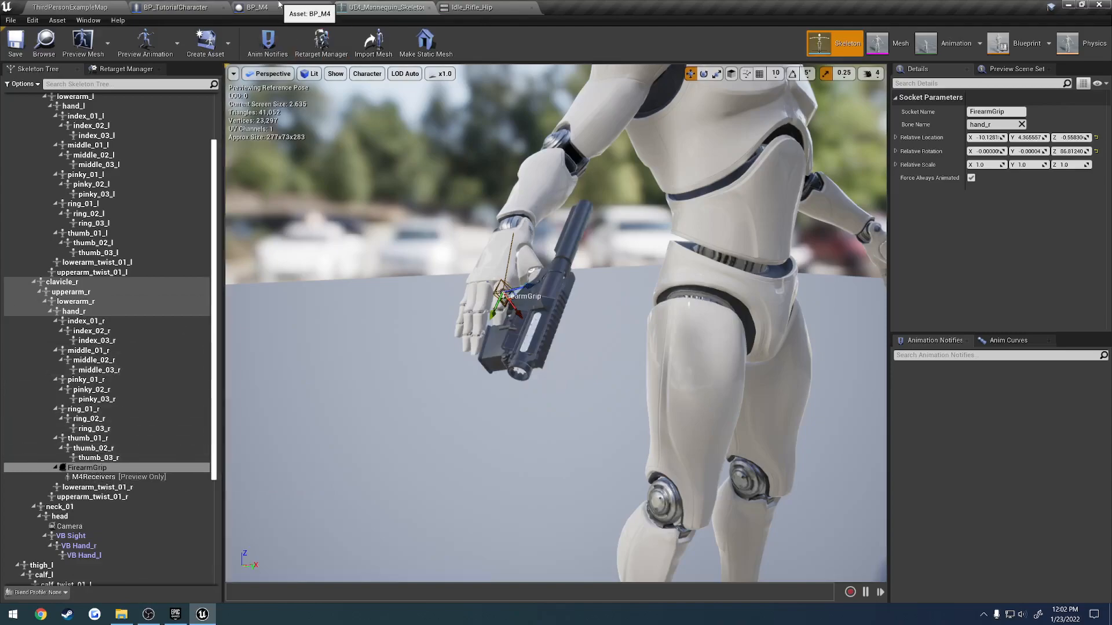
pyautogui.click(254, 7)
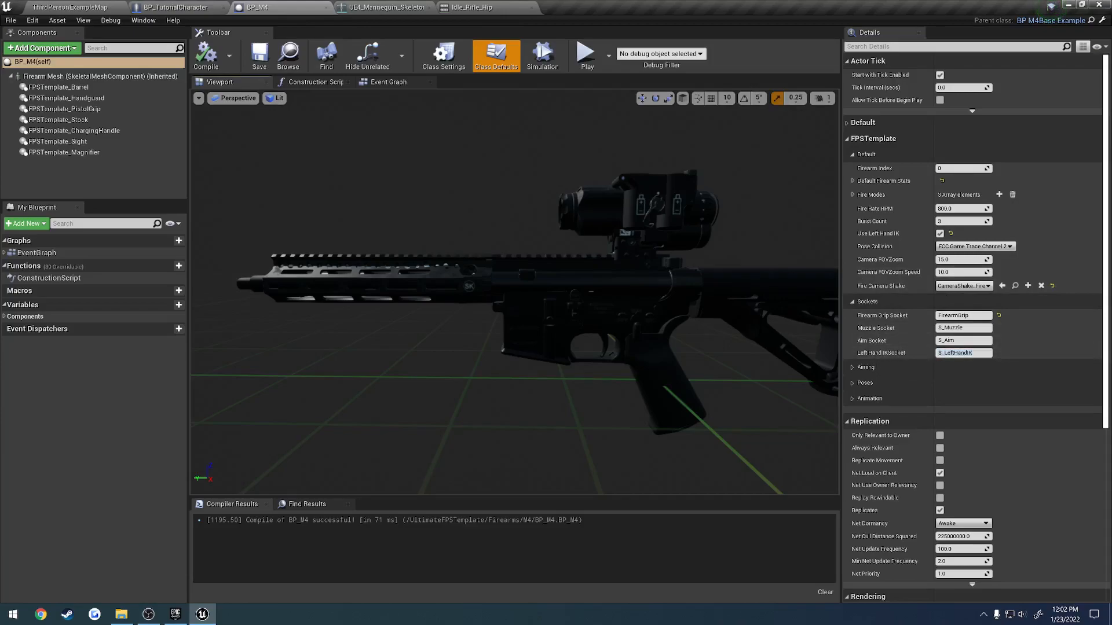
pyautogui.click(99, 76)
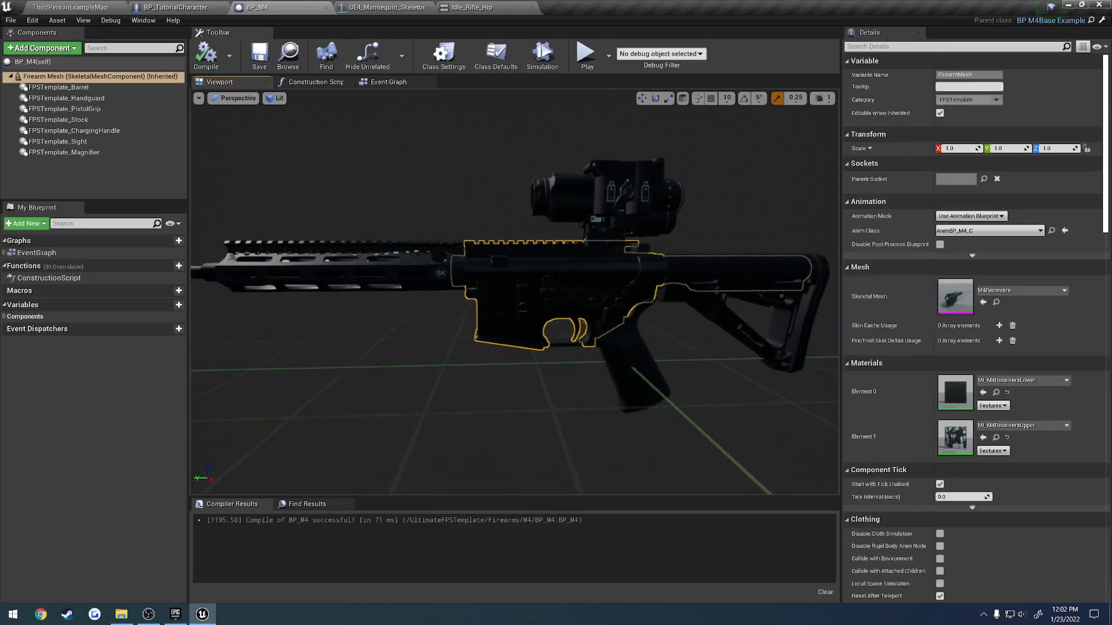
pyautogui.click(68, 97)
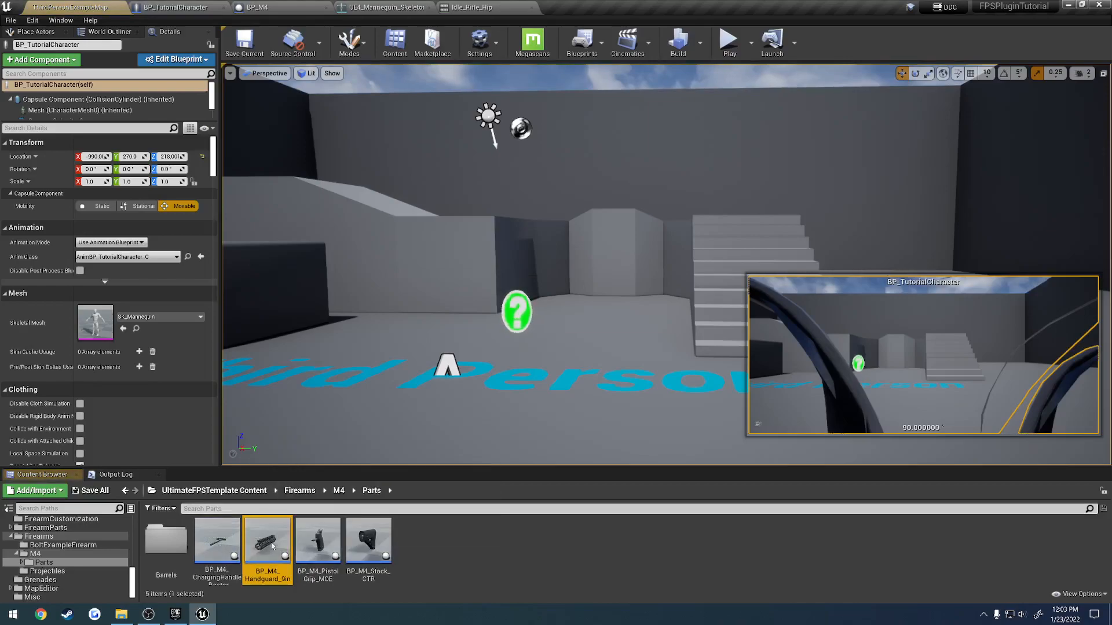
# - Set BP_M4_Handguard_9in's FPSTemplate_ForwardGrip Default Part to BP_Foregrip_VerticalStubby and compile
pyautogui.doubleClick(267, 540)
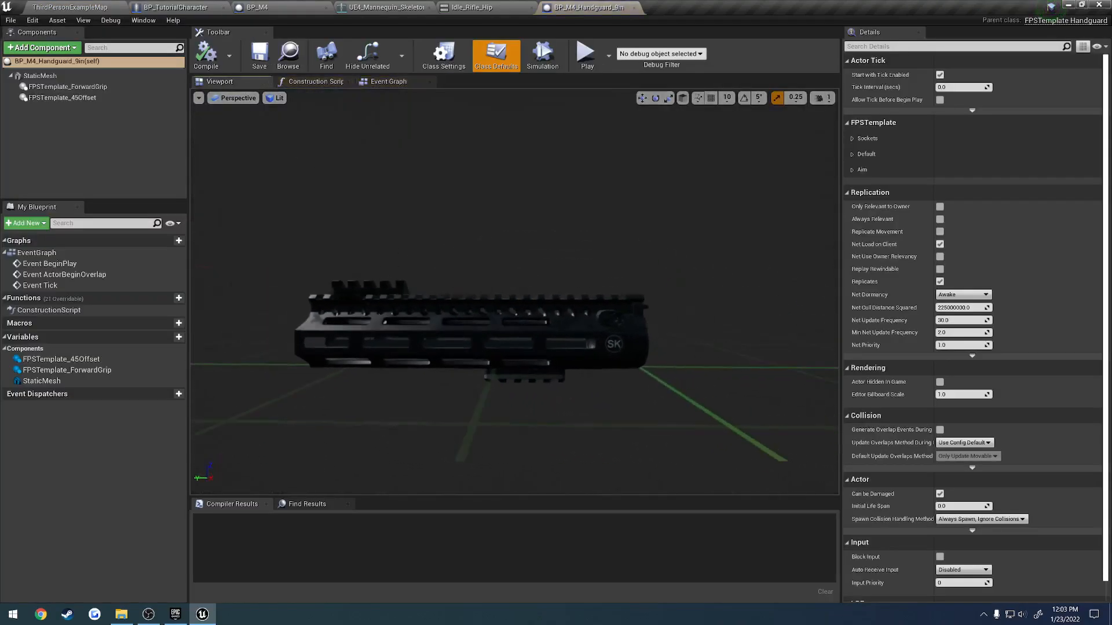
pyautogui.click(853, 154)
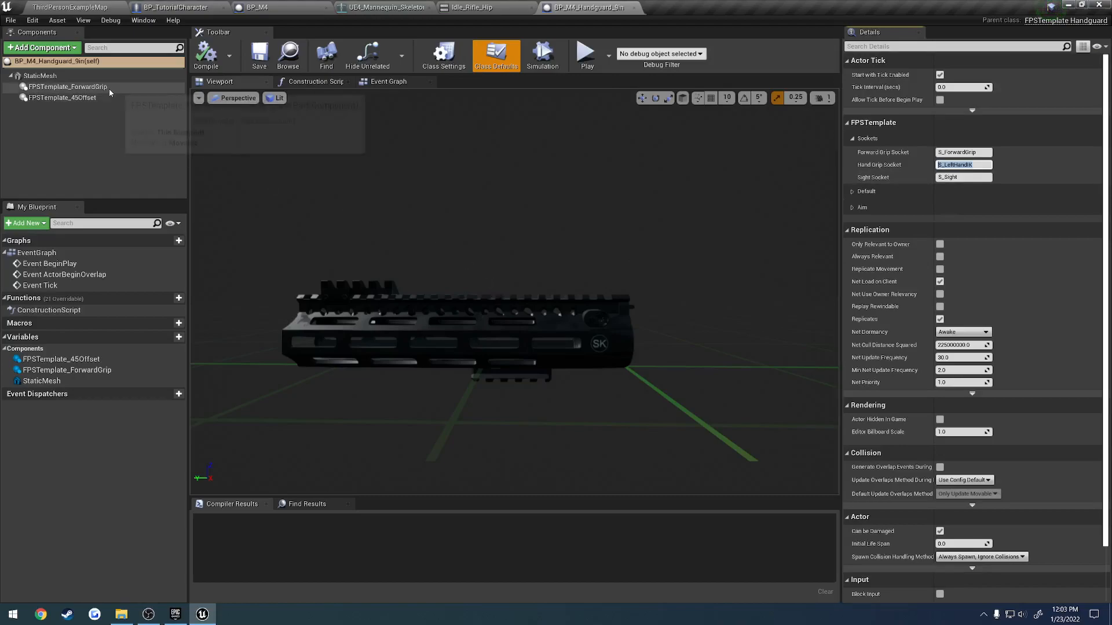
pyautogui.click(69, 86)
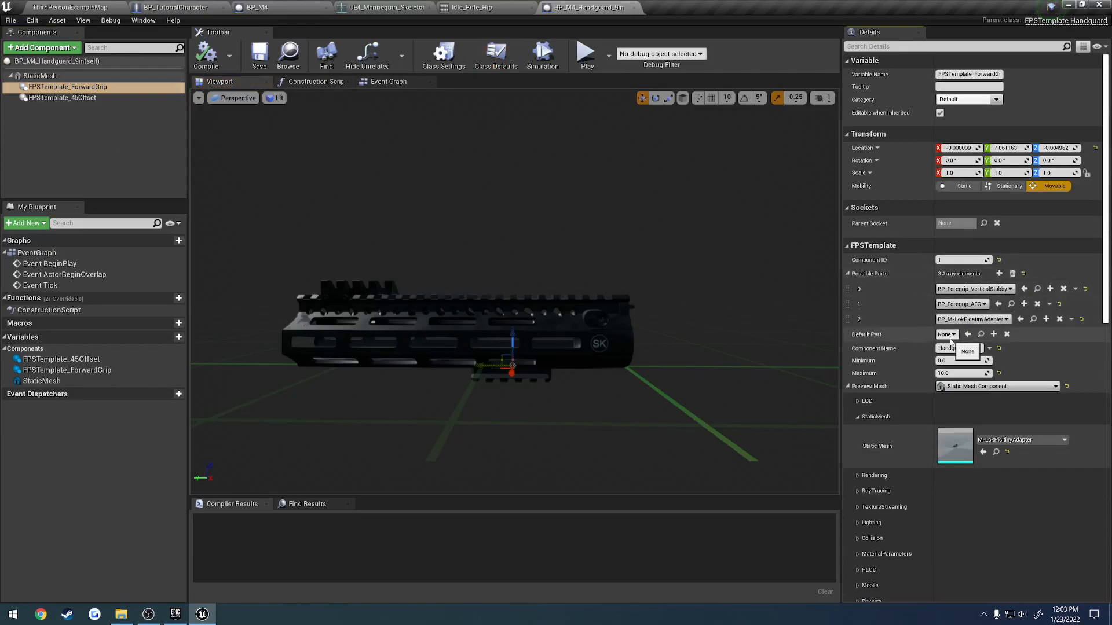
pyautogui.click(962, 349)
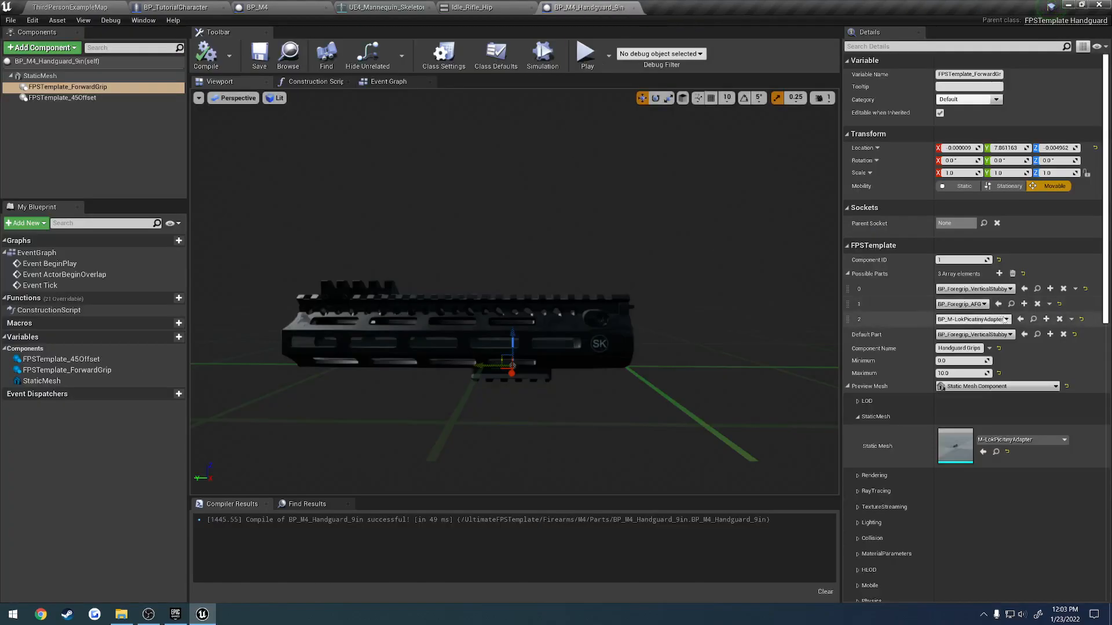
pyautogui.click(687, 8)
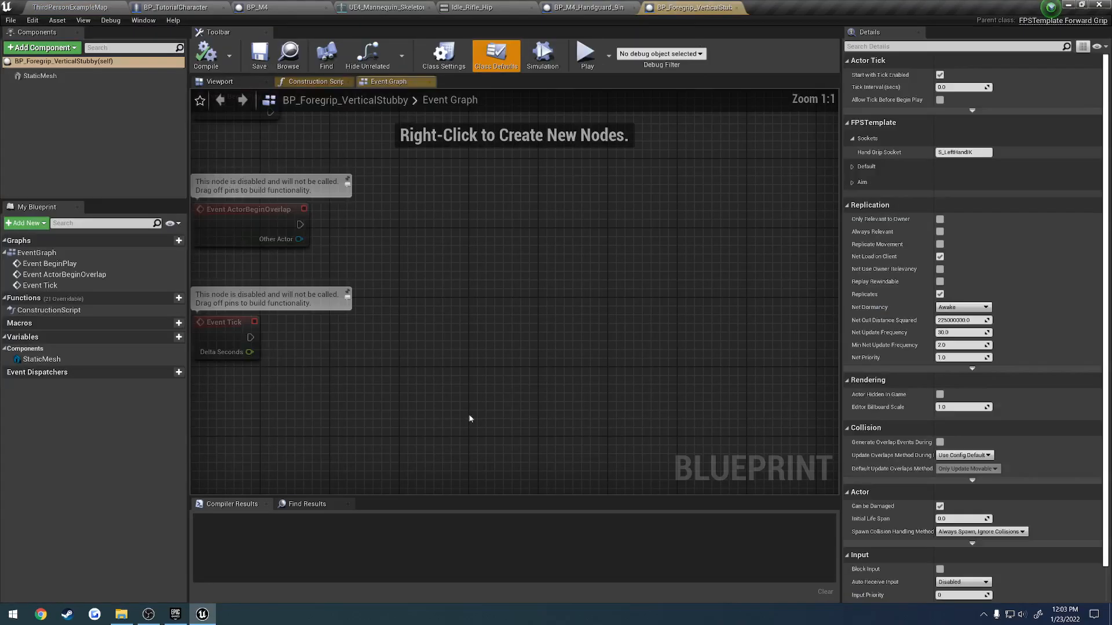
# - Review the foregrip's default settings and play the level to test the held M4
pyautogui.click(857, 165)
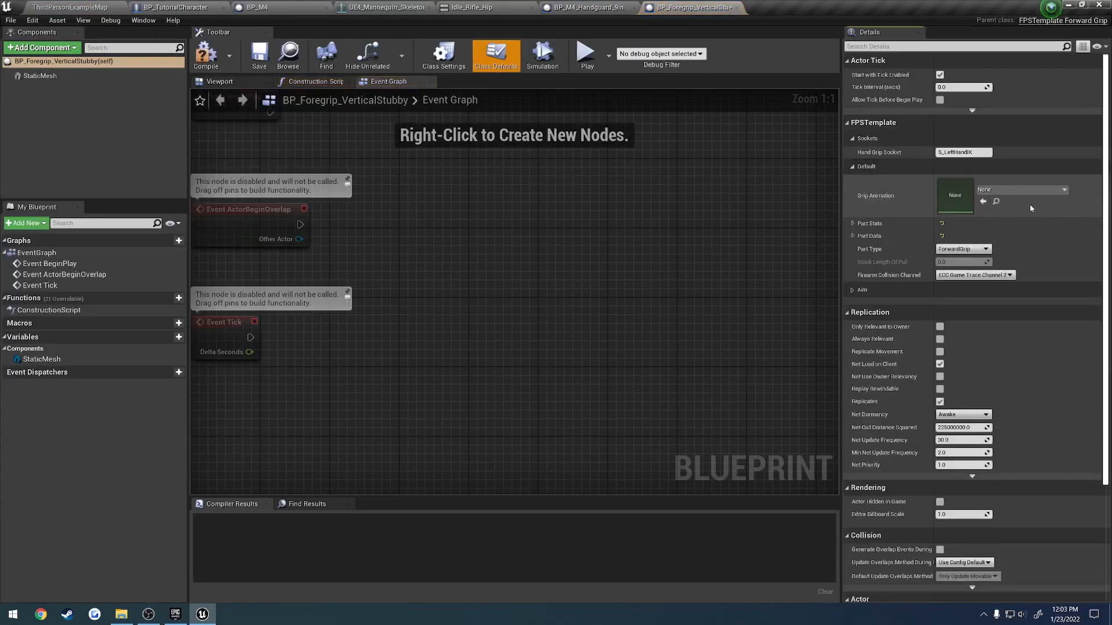
pyautogui.click(206, 56)
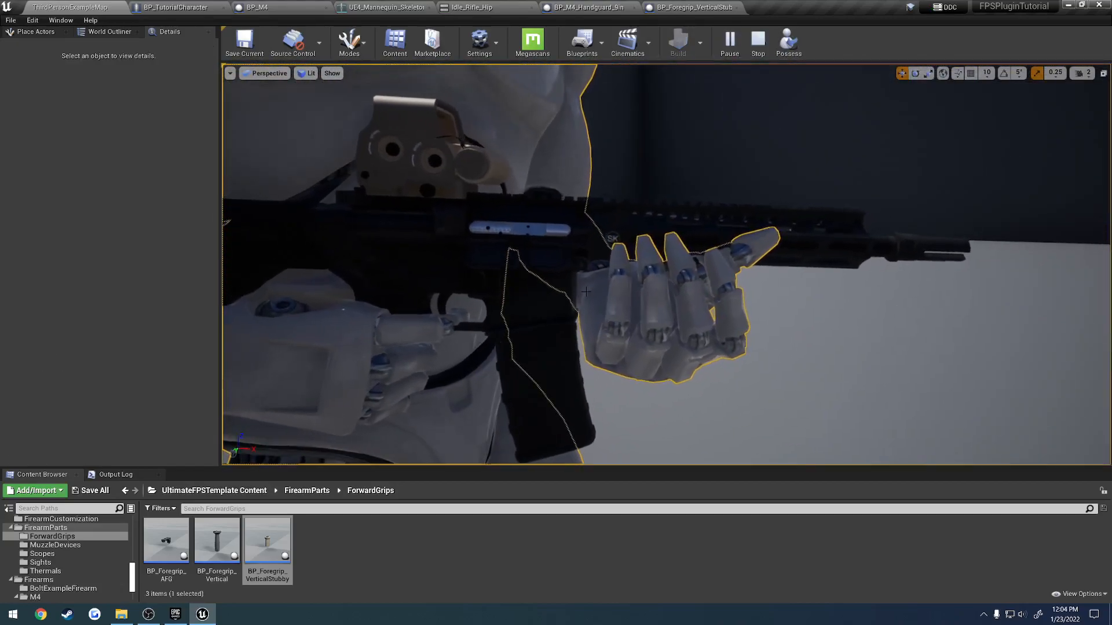
# - Stop Play In Editor and bring BP_M4_Handguard_9in back into focus
pyautogui.click(178, 7)
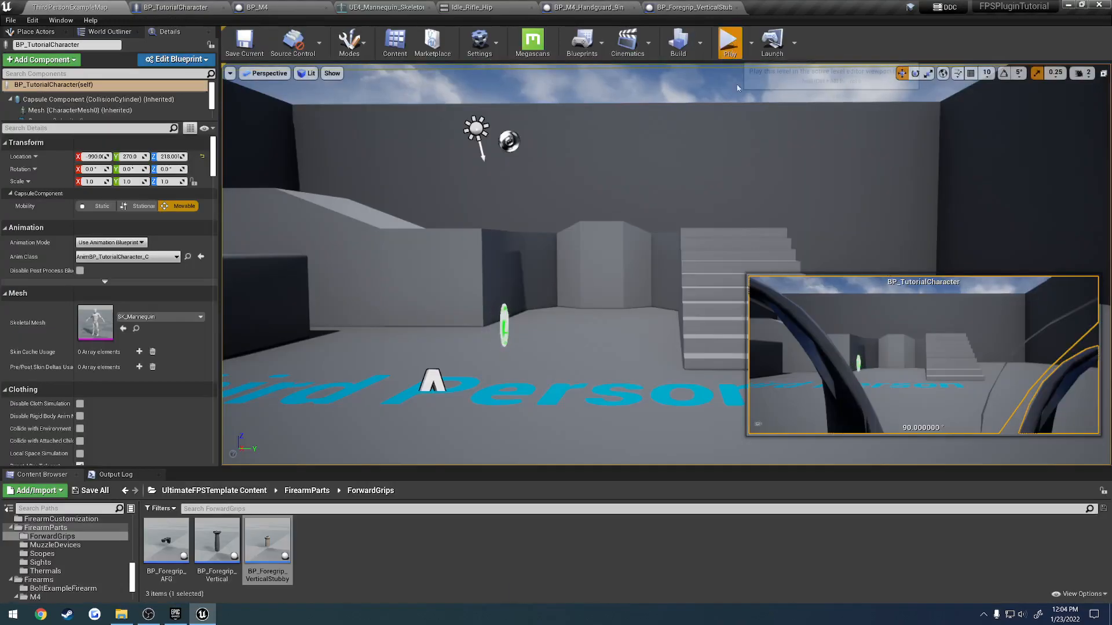
pyautogui.click(729, 42)
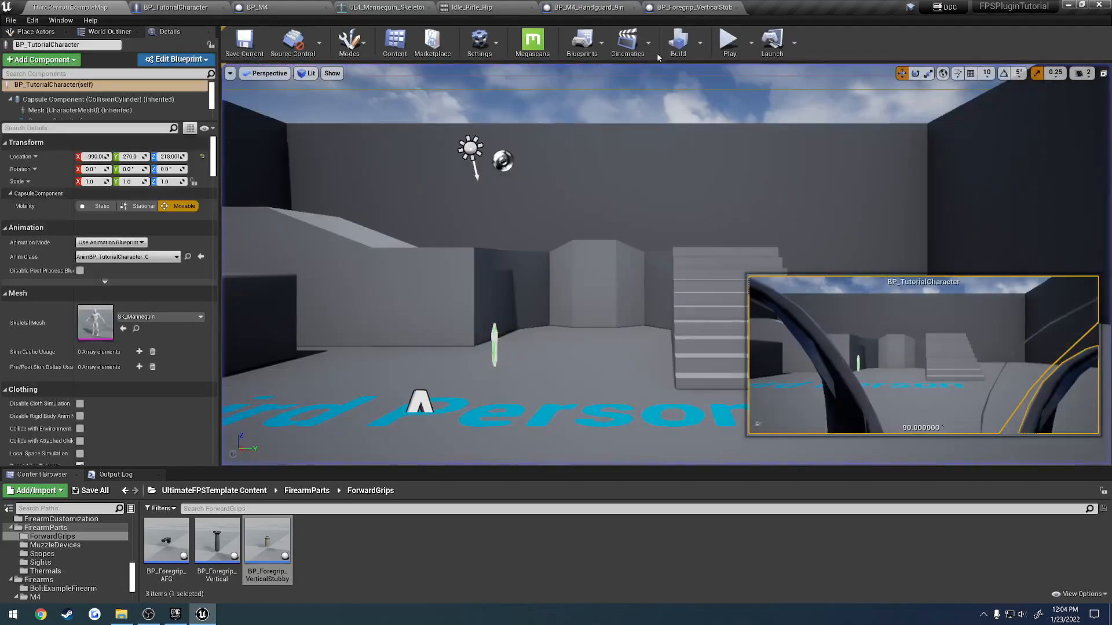
pyautogui.click(582, 7)
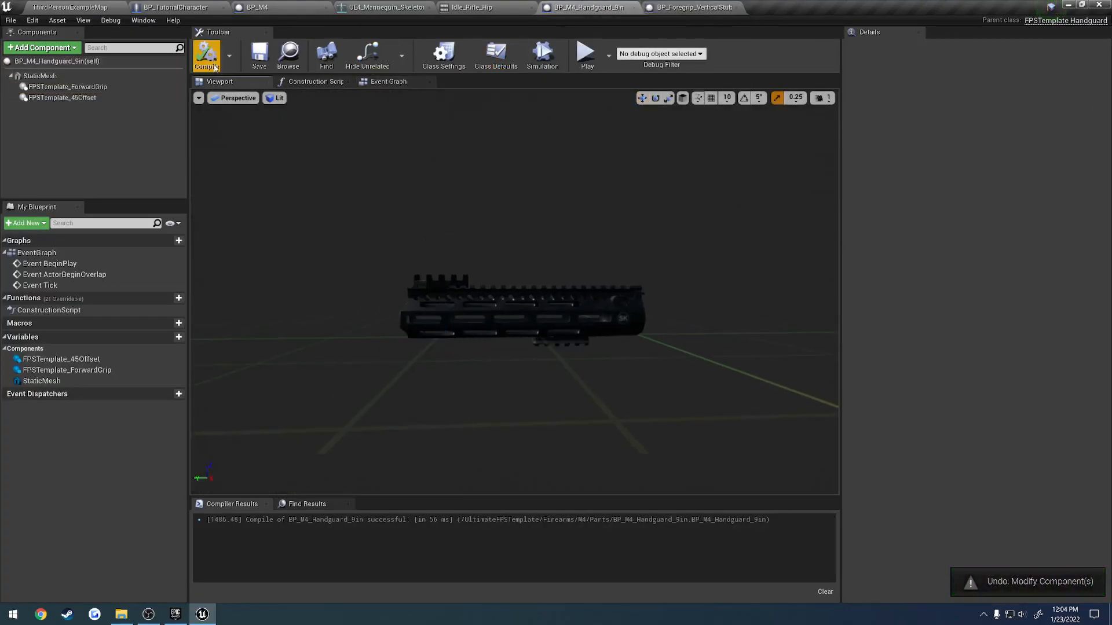
# - Reset the forward grip's Default Part to None, then close the handguard and BP_M4 blueprints
pyautogui.click(67, 87)
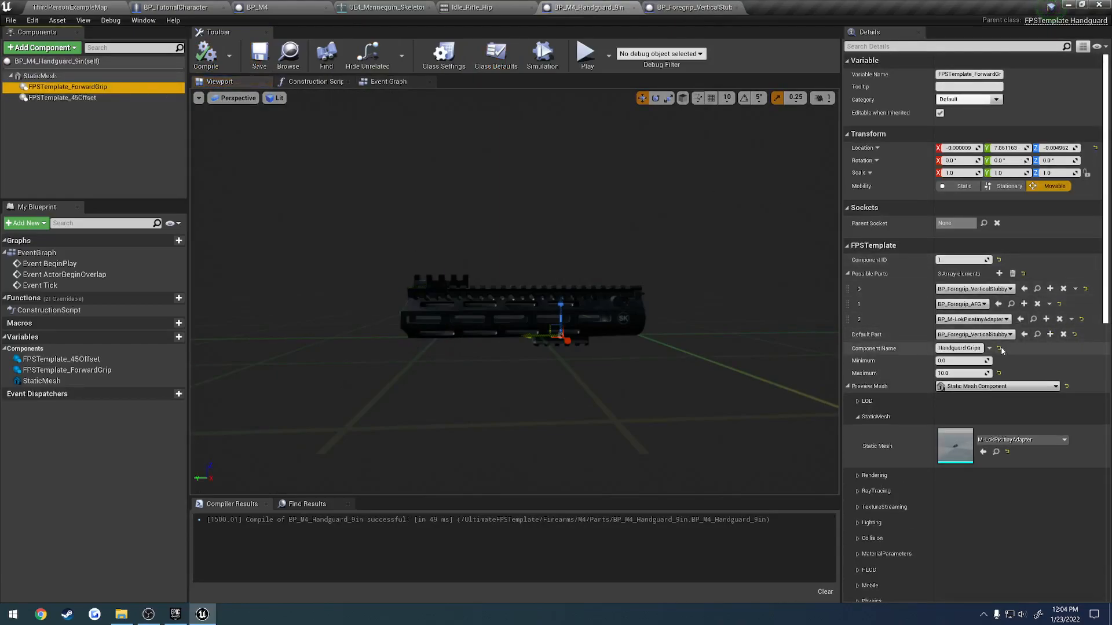
pyautogui.moveTo(1074, 333)
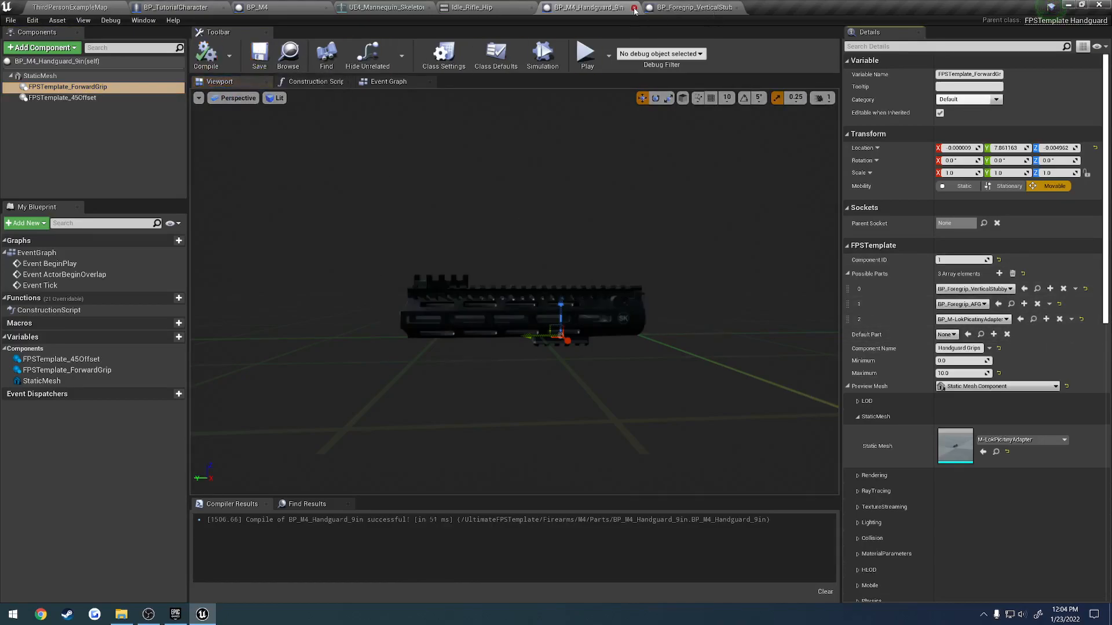
pyautogui.click(253, 7)
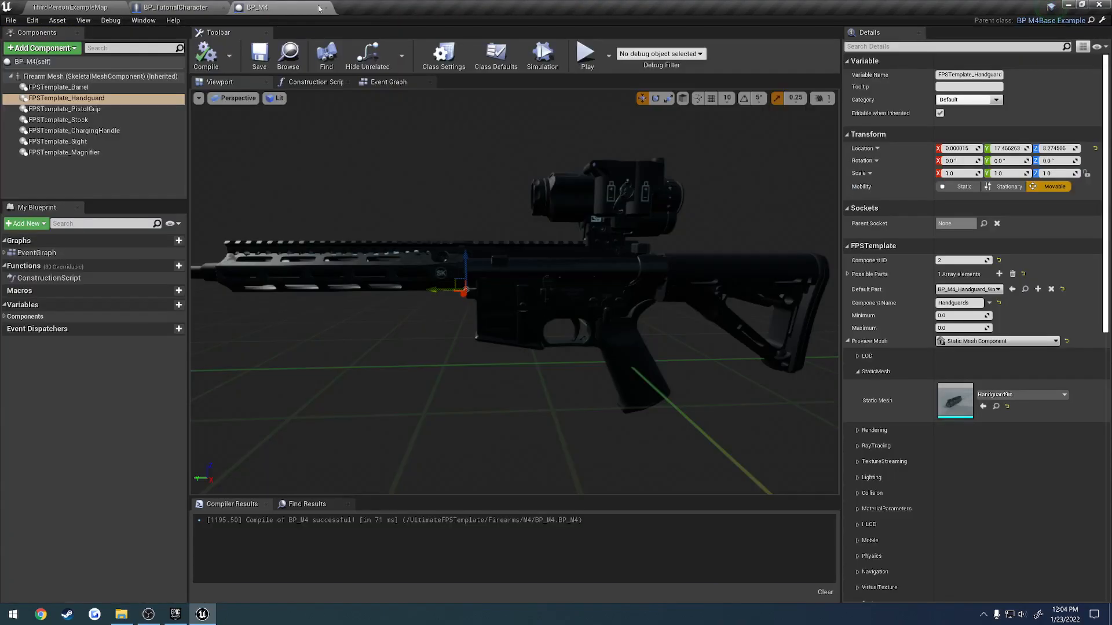
pyautogui.click(175, 7)
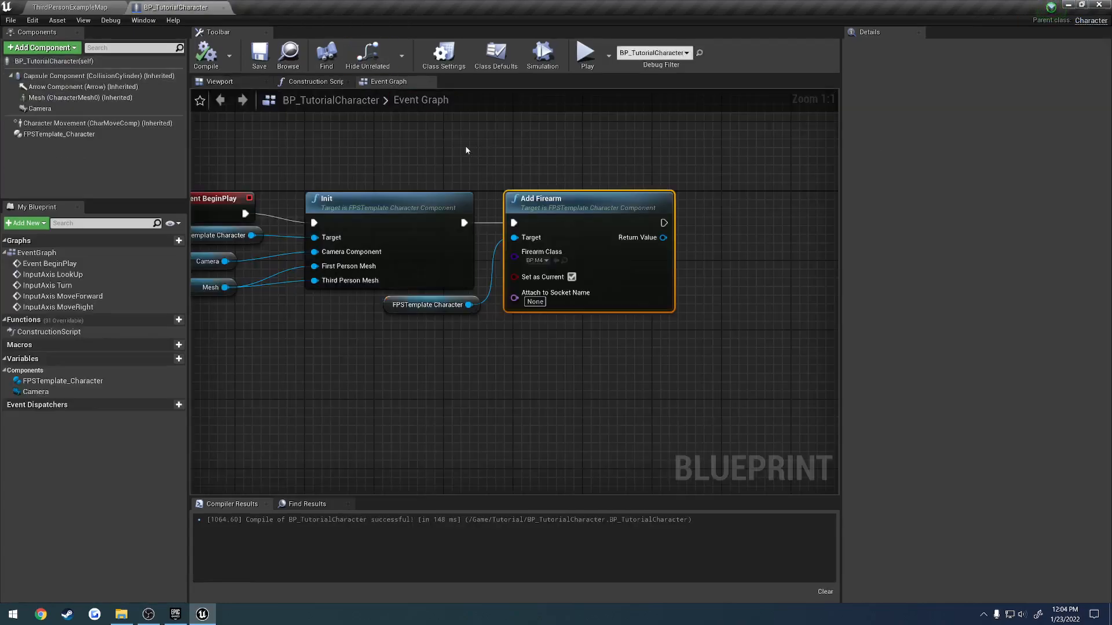